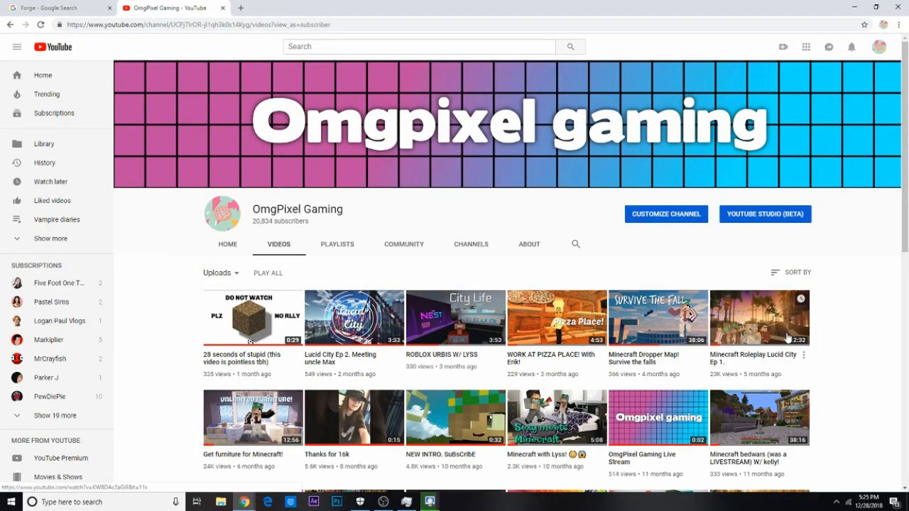
Step: Switch to the Forge Google results and open the files.minecraftforge.net site
{"action": "scroll", "scroll_direction": "down", "scroll_amount": 3}
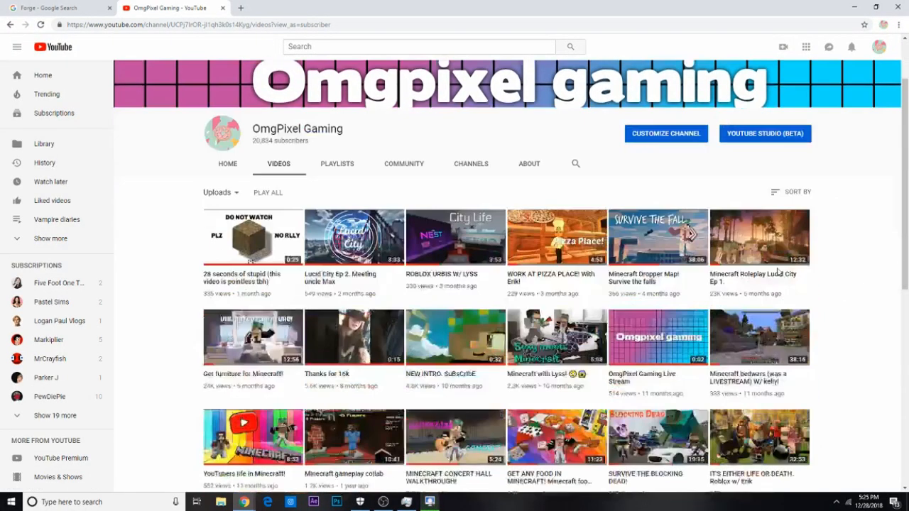
{"action": "scroll", "scroll_direction": "down", "scroll_amount": 3}
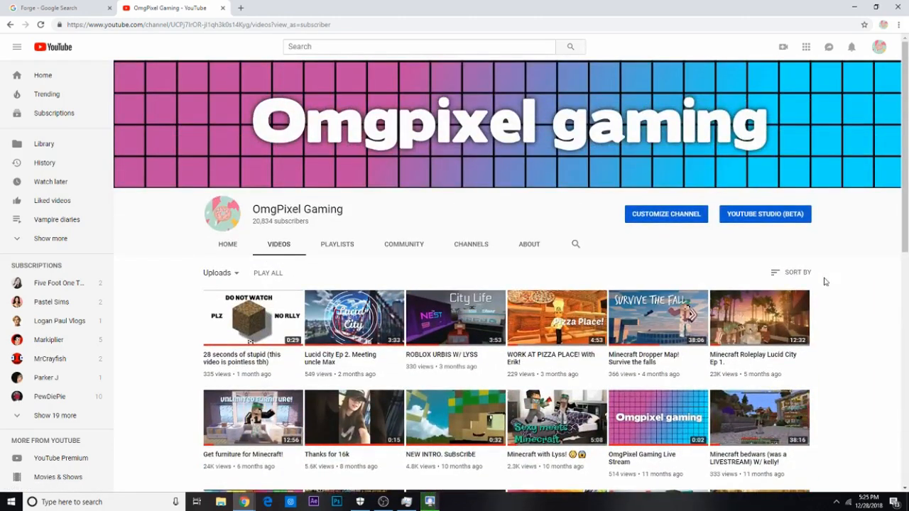
{"action": "left_click", "coordinate": [228, 245]}
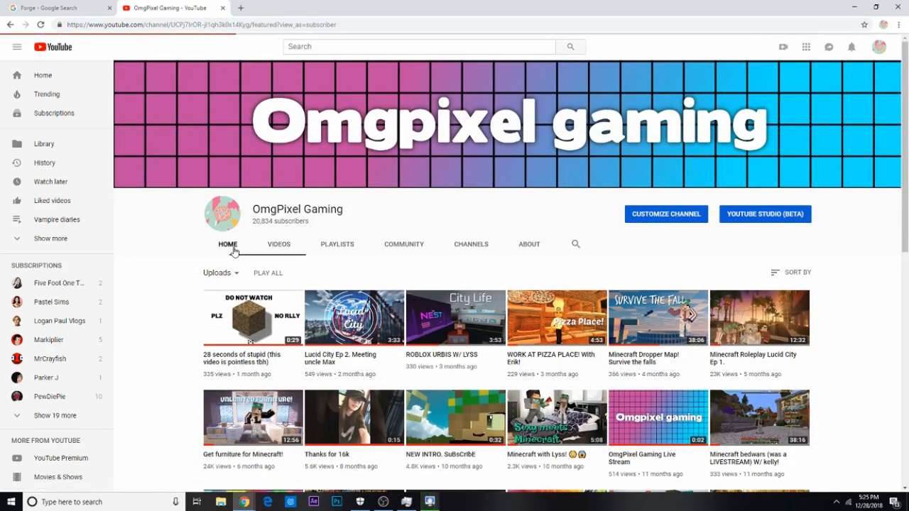
{"action": "left_click", "coordinate": [279, 244]}
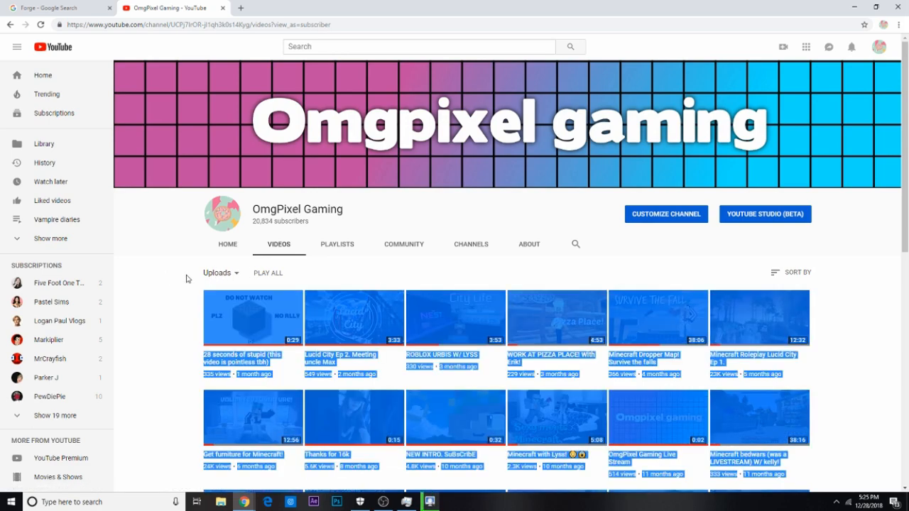
{"action": "left_click", "coordinate": [57, 9]}
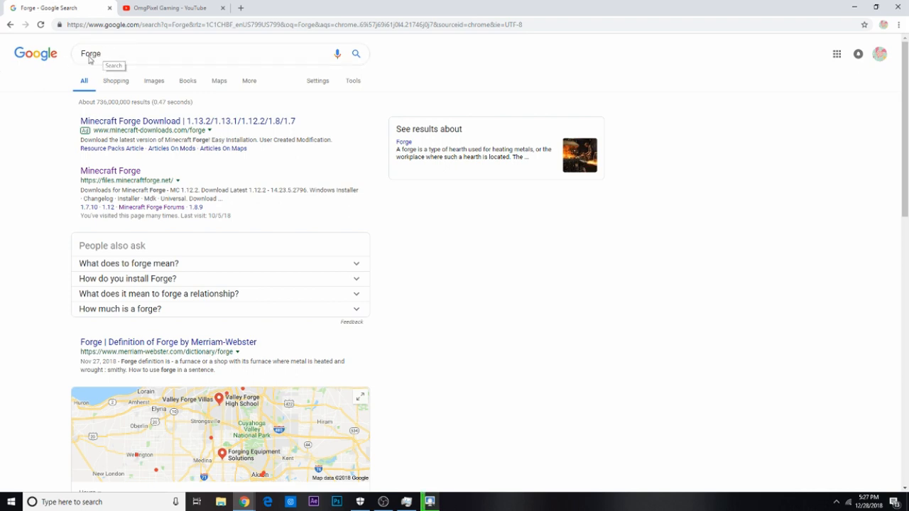
{"action": "mouse_move", "coordinate": [149, 121]}
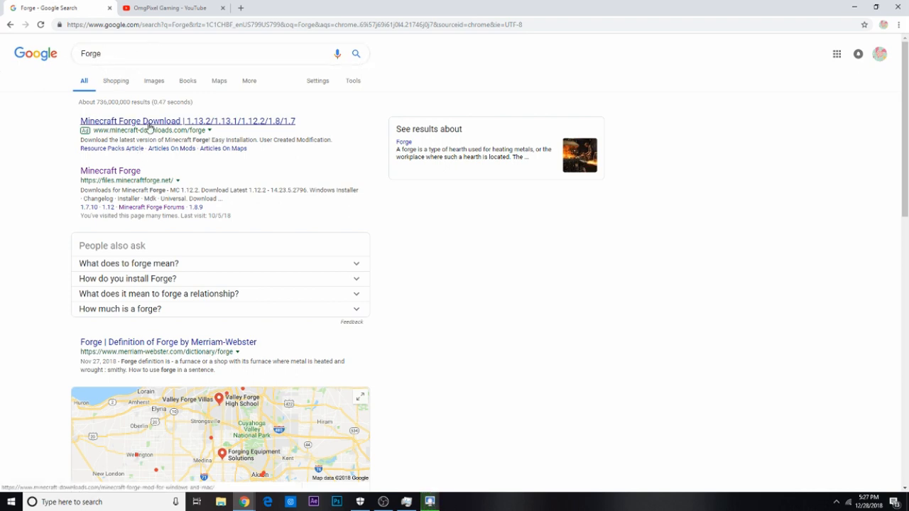
{"action": "left_click", "coordinate": [111, 171]}
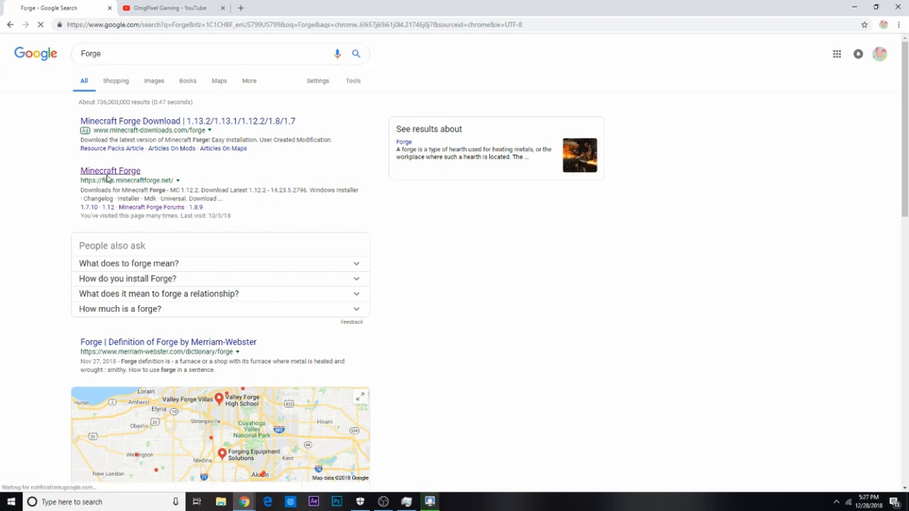
{"action": "left_click", "coordinate": [111, 170]}
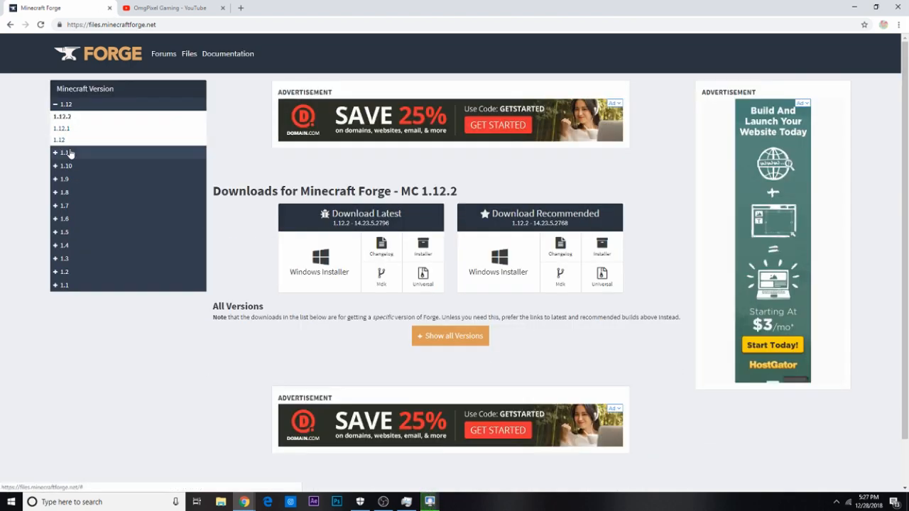
Step: Expand Minecraft 1.11, select 1.11.2 and request the latest Forge installer download
{"action": "left_click", "coordinate": [63, 152]}
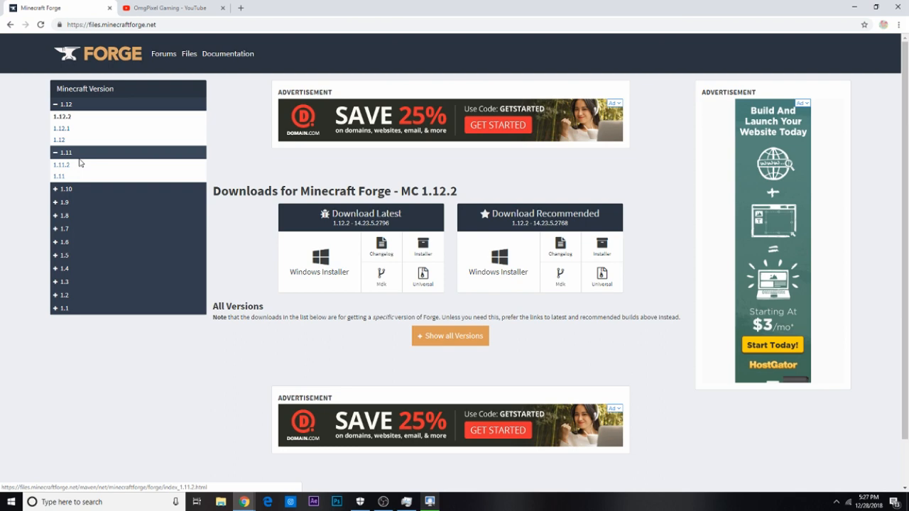
{"action": "mouse_move", "coordinate": [241, 8]}
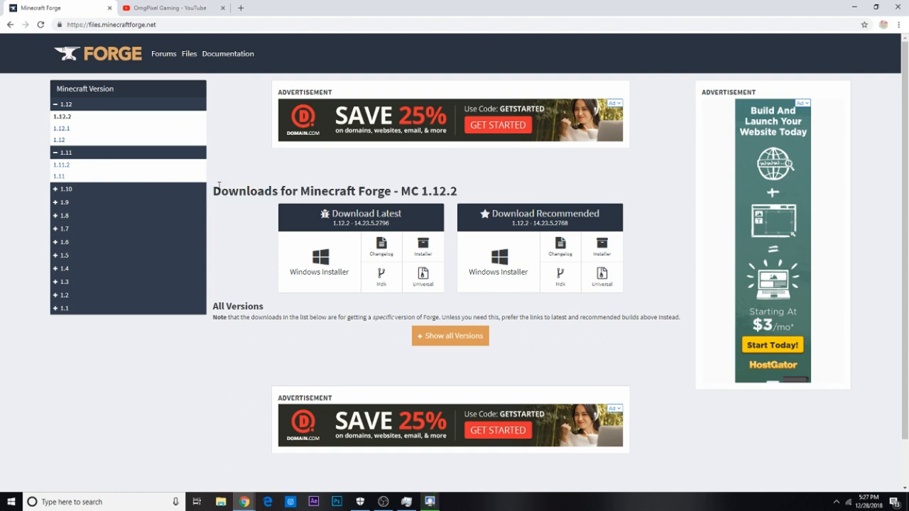
{"action": "triple_click", "coordinate": [334, 190]}
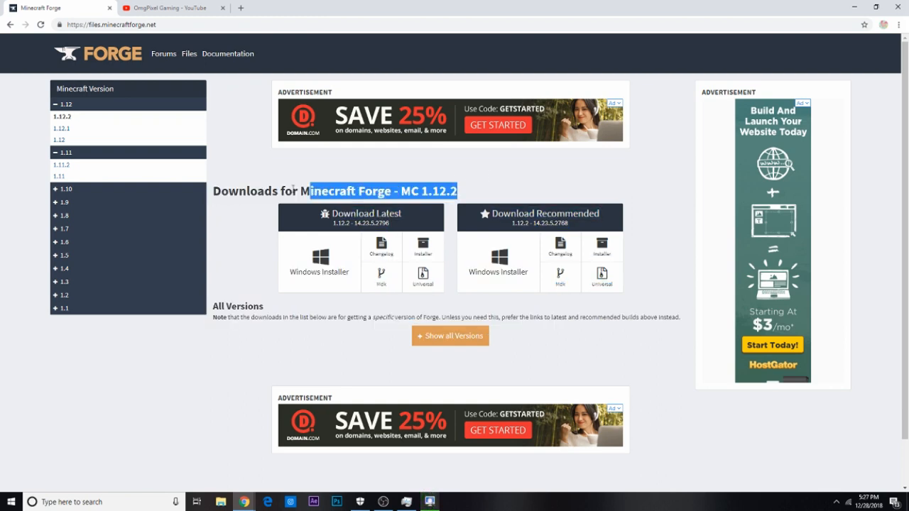
{"action": "left_click", "coordinate": [66, 152]}
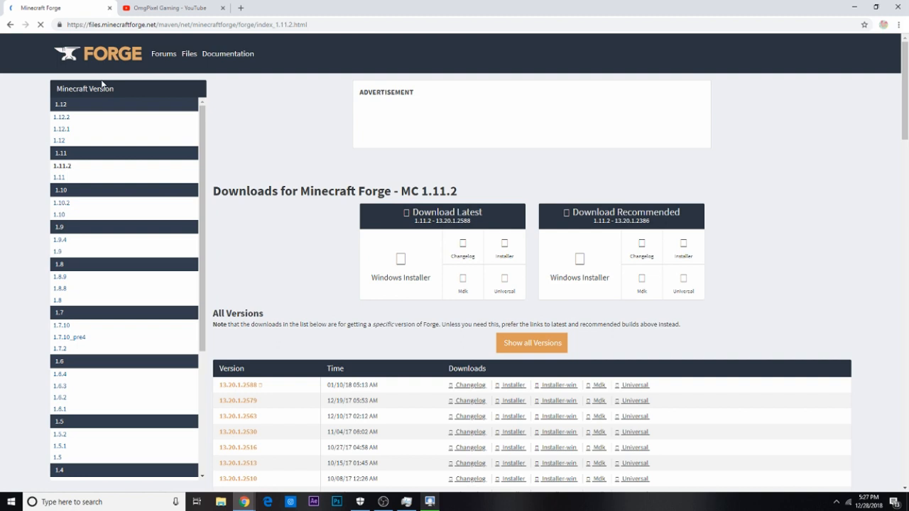
{"action": "left_click", "coordinate": [64, 117]}
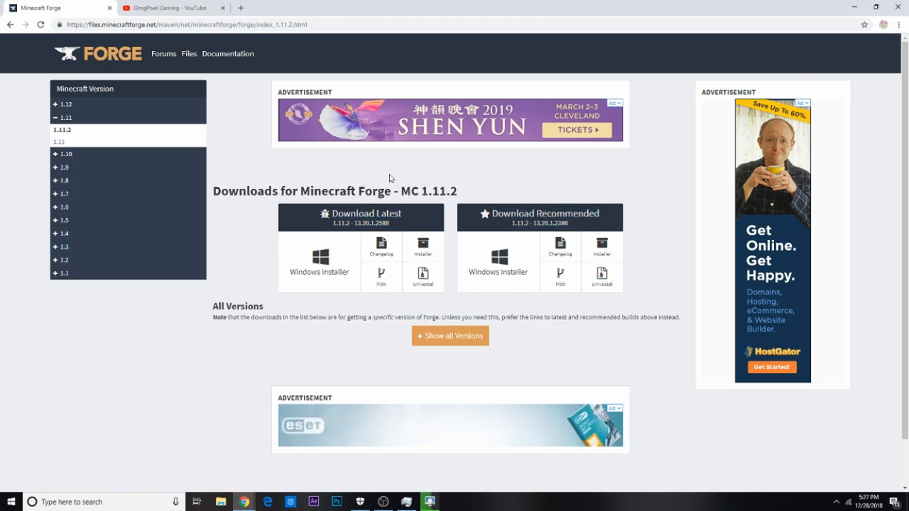
{"action": "left_click", "coordinate": [423, 247]}
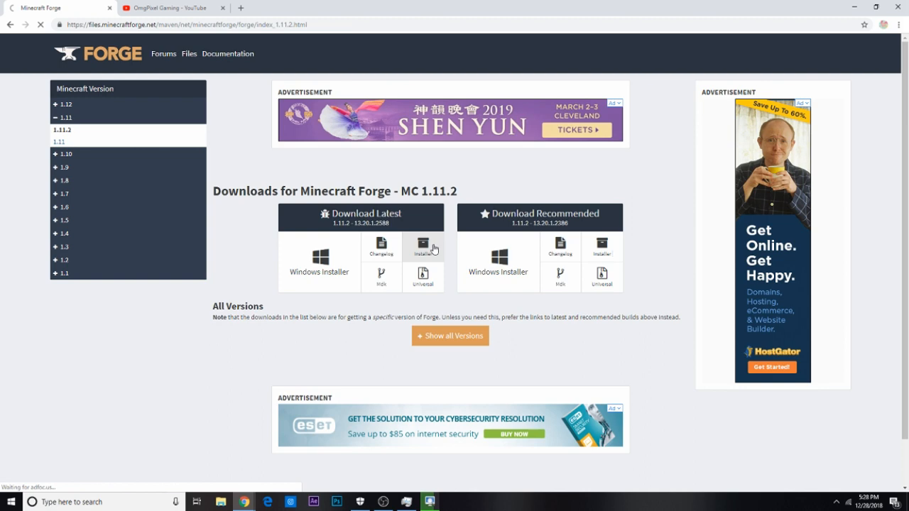
Step: Wait through the AdFoc.us ad countdown until the Forge download can proceed
{"action": "left_click", "coordinate": [423, 247]}
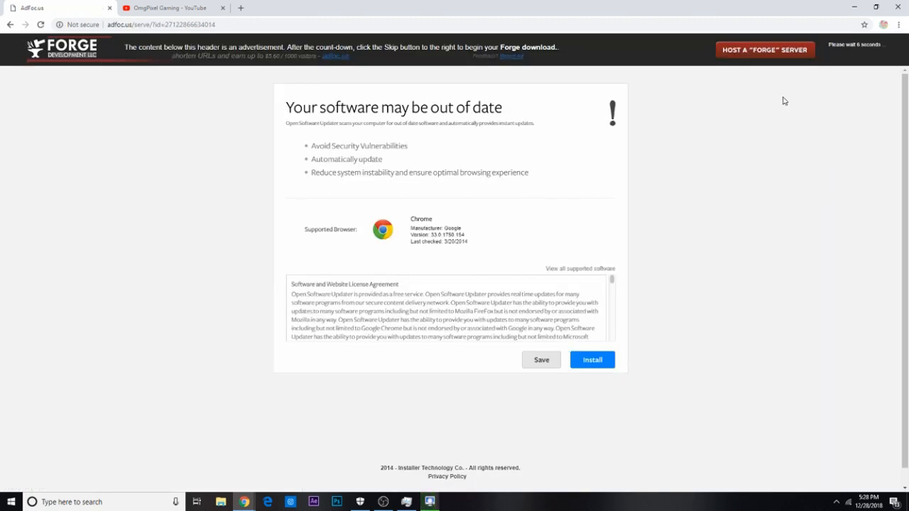
{"action": "mouse_move", "coordinate": [614, 196]}
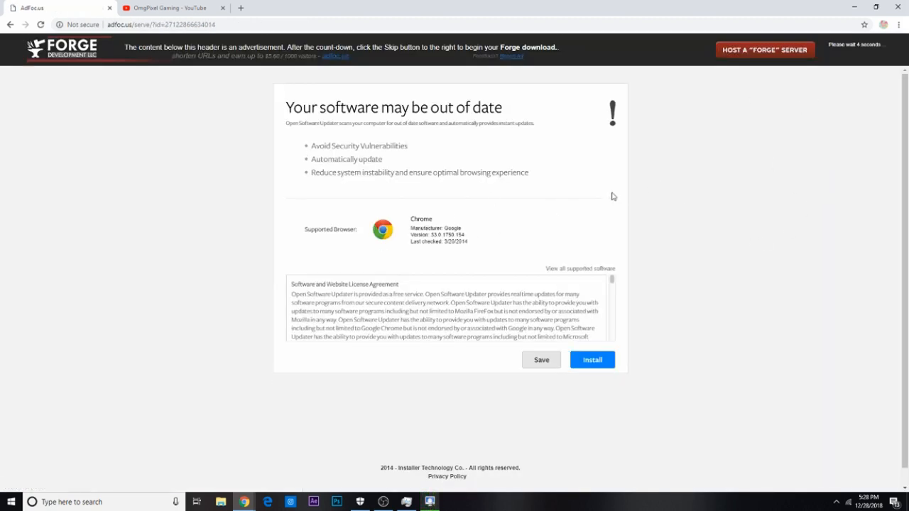
{"action": "left_click", "coordinate": [591, 359]}
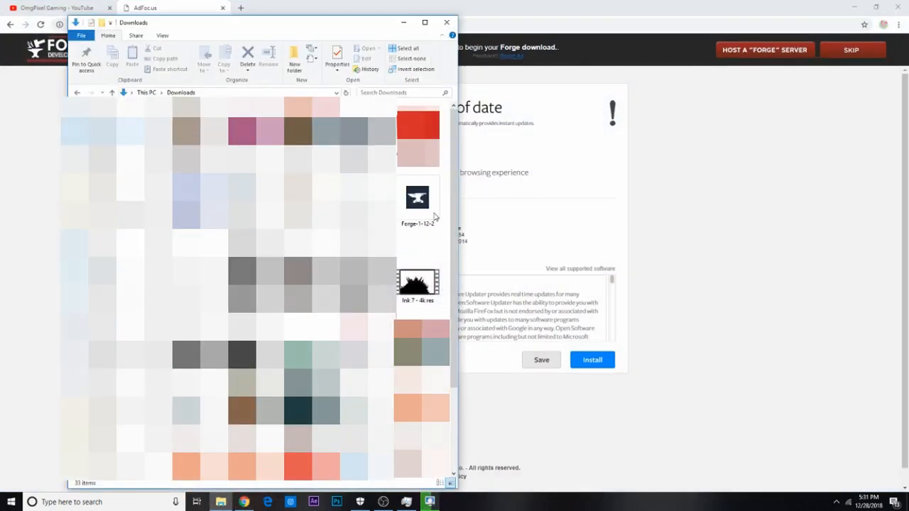
{"action": "mouse_move", "coordinate": [418, 198]}
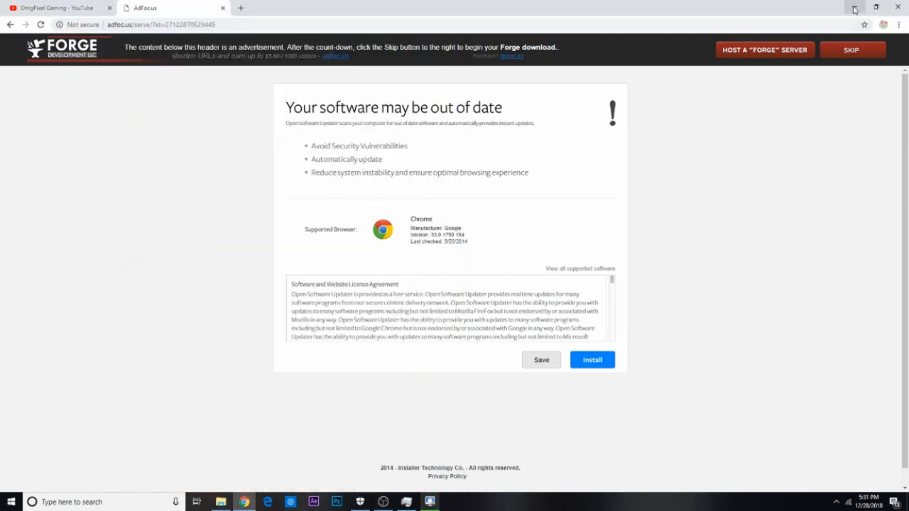
Step: Minimize Chrome so the desktop with the Forge installer is visible
{"action": "left_click", "coordinate": [856, 5]}
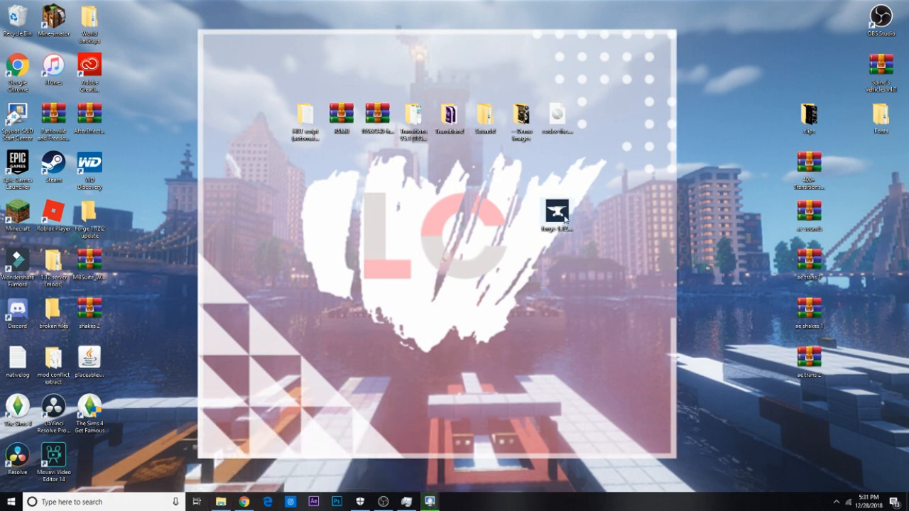
Step: Run the Forge installer with Install client selected and confirm the success message
{"action": "double_click", "coordinate": [557, 213]}
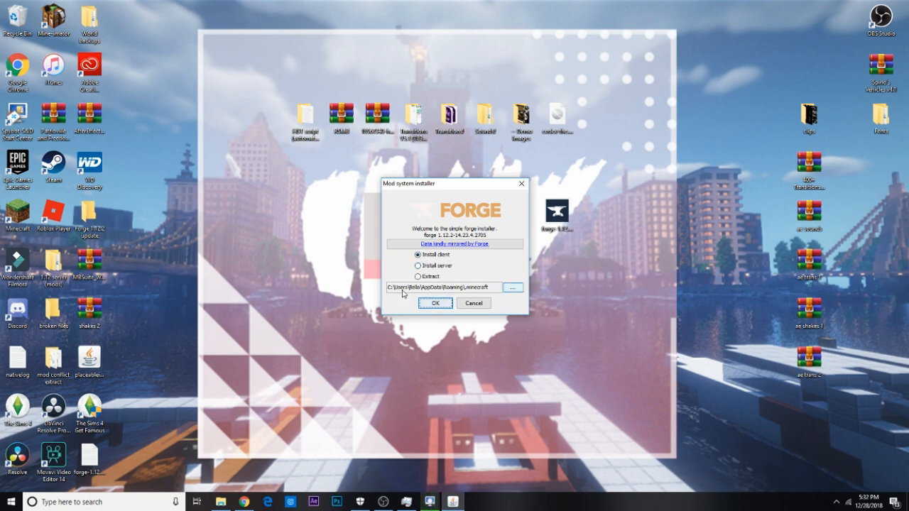
{"action": "left_click", "coordinate": [435, 304]}
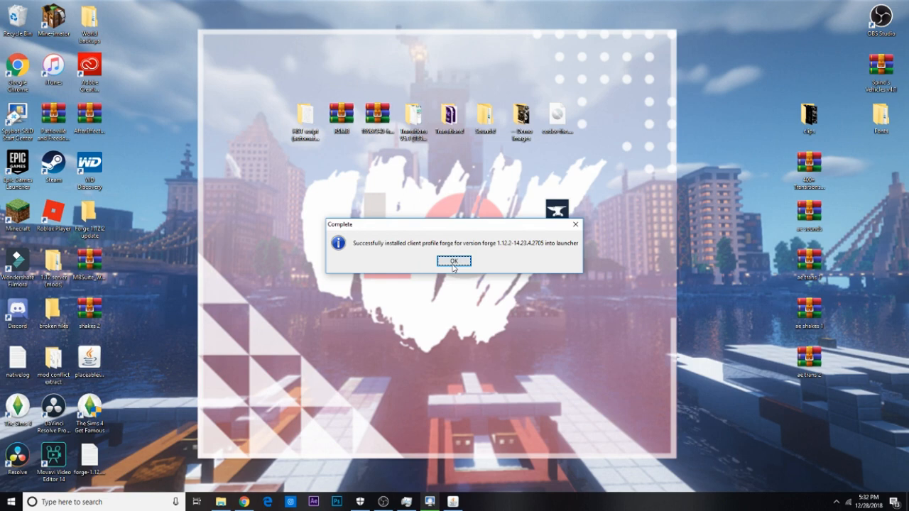
{"action": "left_click", "coordinate": [455, 261]}
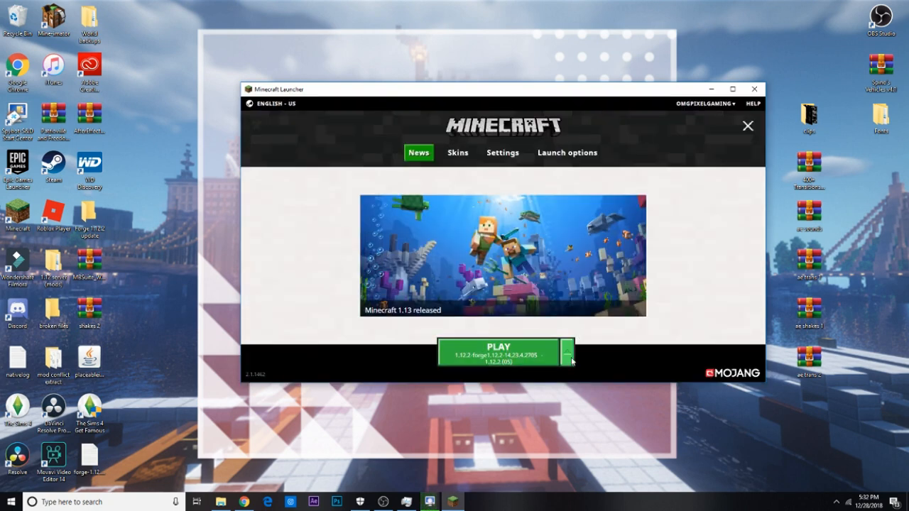
{"action": "mouse_move", "coordinate": [568, 152]}
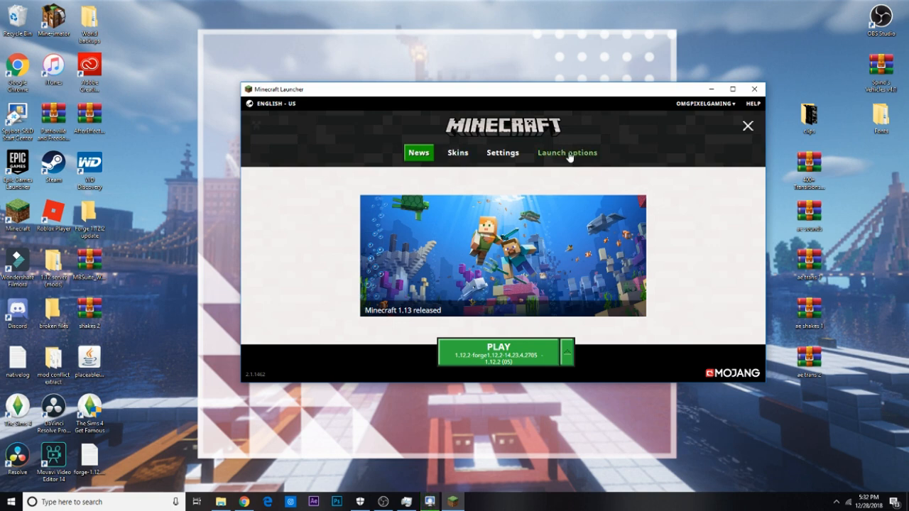
Step: Add a new launch configuration in Launch options and browse its Version list
{"action": "left_click", "coordinate": [569, 152]}
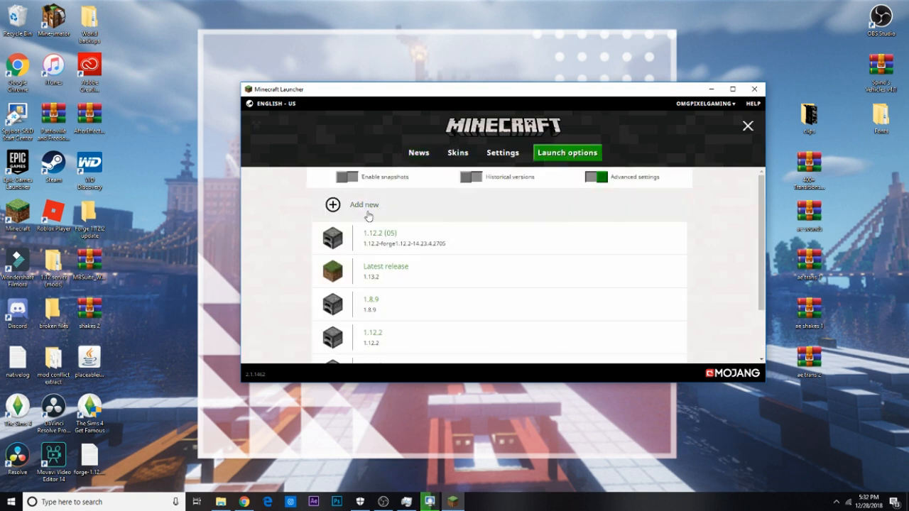
{"action": "left_click", "coordinate": [364, 205]}
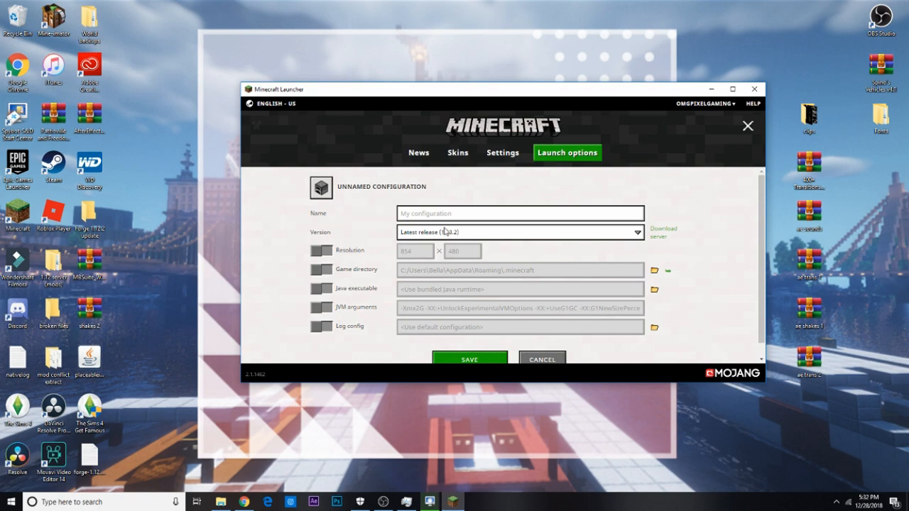
{"action": "left_click", "coordinate": [637, 233]}
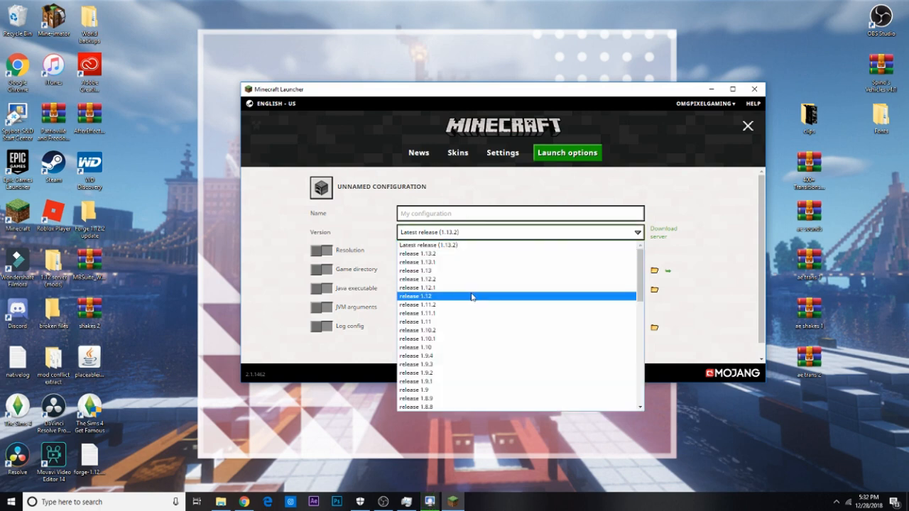
{"action": "scroll", "scroll_direction": "down", "scroll_amount": 3}
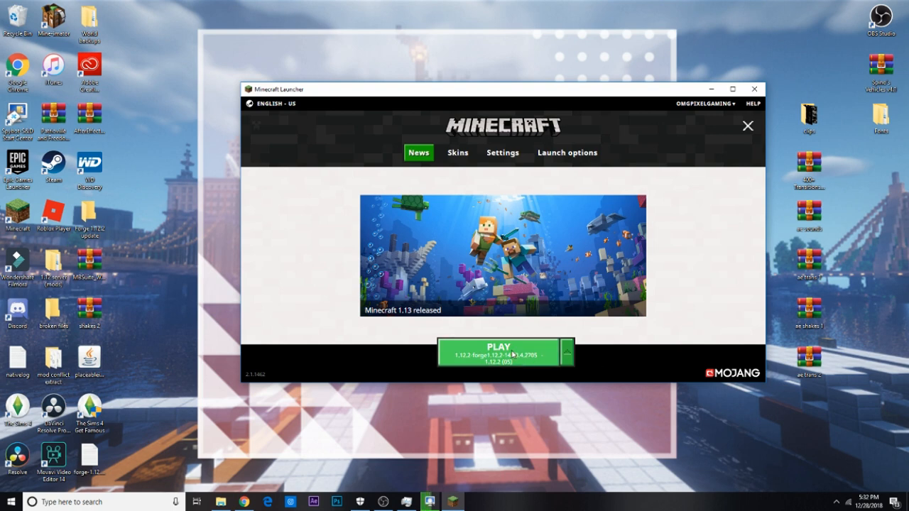
{"action": "mouse_move", "coordinate": [525, 361]}
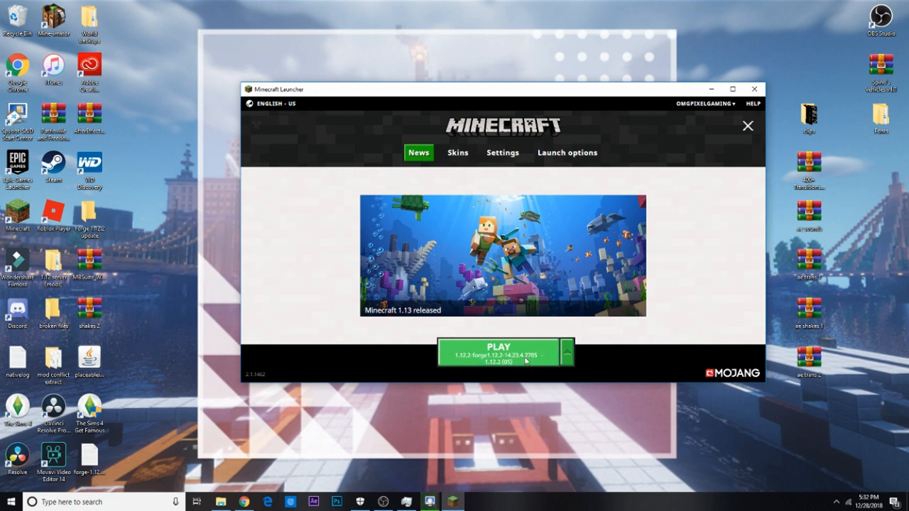
{"action": "left_click", "coordinate": [566, 352]}
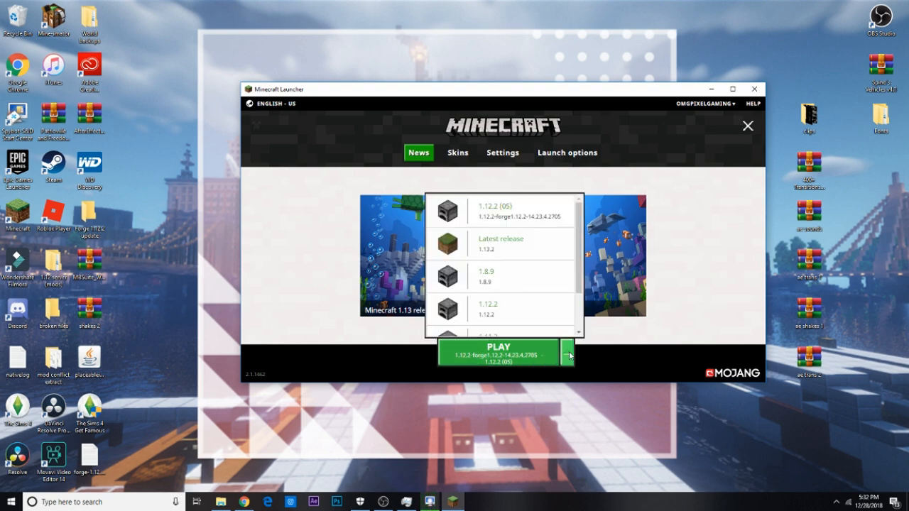
{"action": "scroll", "scroll_direction": "down", "scroll_amount": 3}
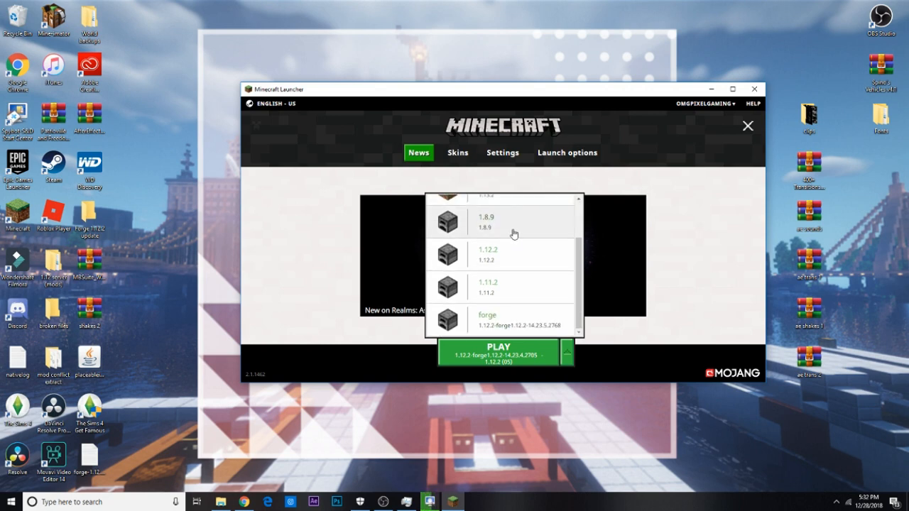
{"action": "scroll", "scroll_direction": "up", "scroll_amount": 3}
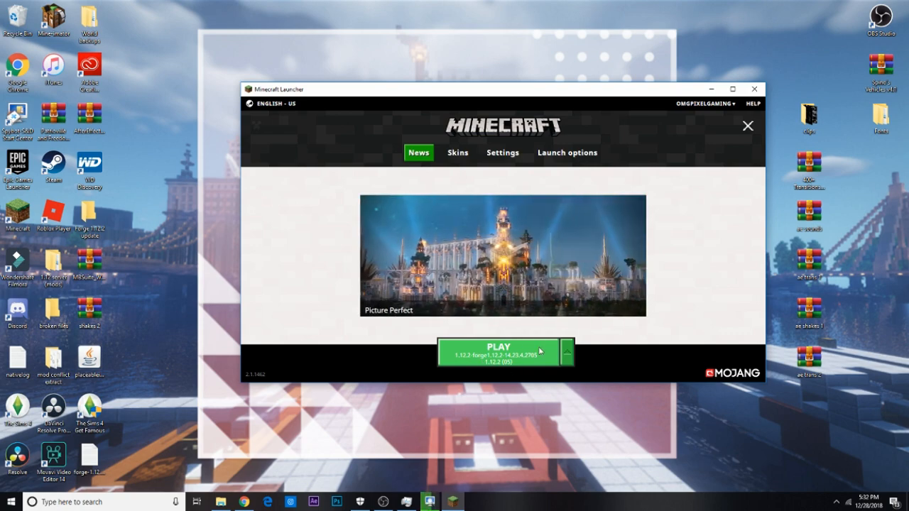
{"action": "mouse_move", "coordinate": [754, 88]}
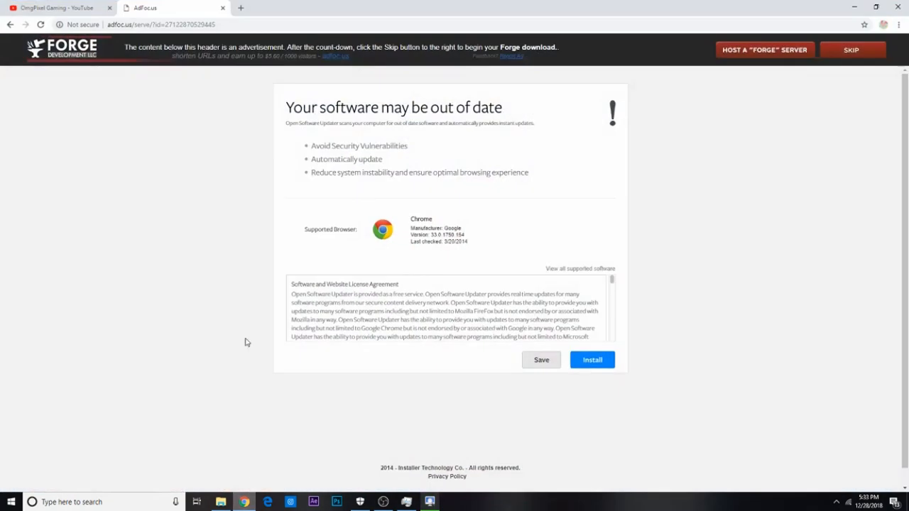
Step: Close the AdFoc tab, search Google for 'mrcrayfish' and open the MrCrayfish home page
{"action": "left_click", "coordinate": [56, 9]}
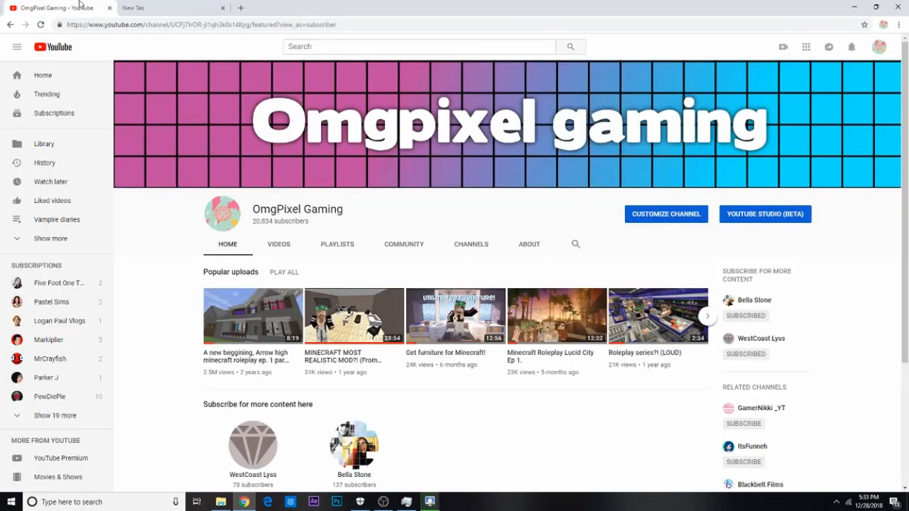
{"action": "left_click", "coordinate": [171, 8]}
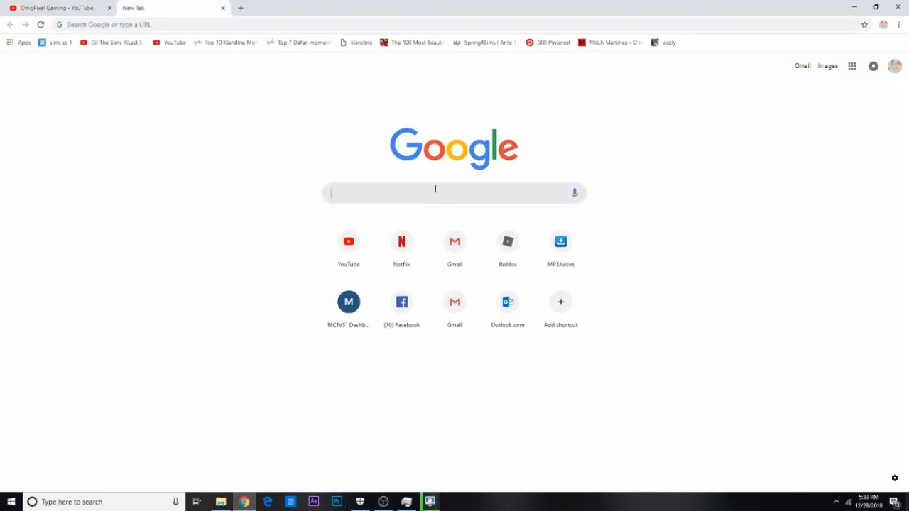
{"action": "type", "text": "mrcrayfish"}
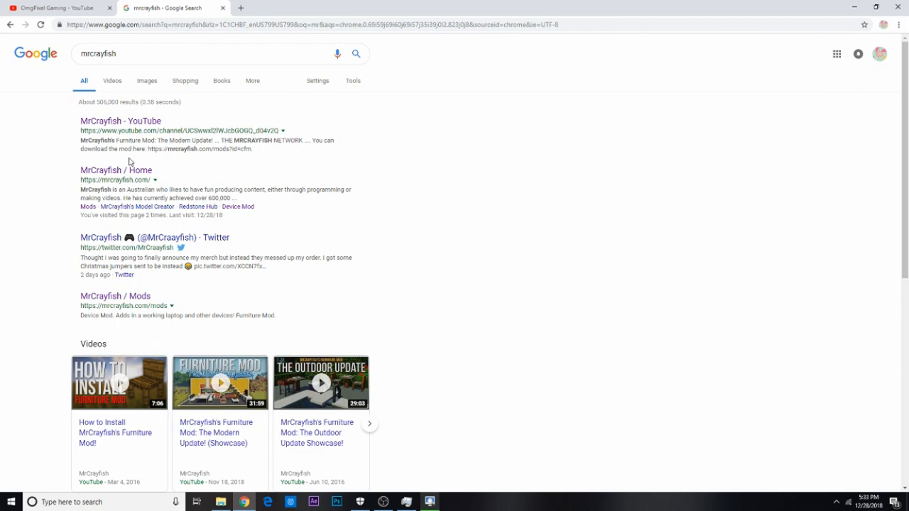
{"action": "left_click", "coordinate": [117, 171]}
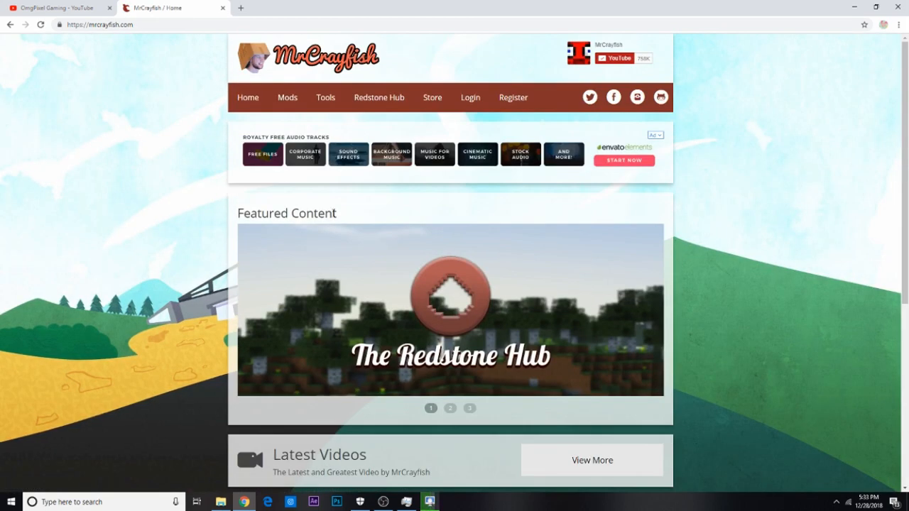
Step: From the Mods catalogue, open Furniture Mod and download the v6.2.0 build for 1.12.2
{"action": "left_click", "coordinate": [287, 97]}
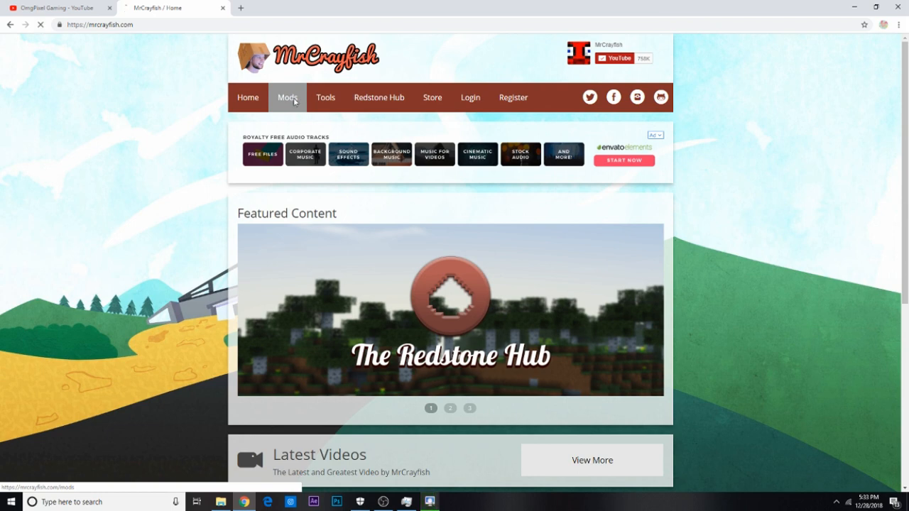
{"action": "left_click", "coordinate": [287, 96]}
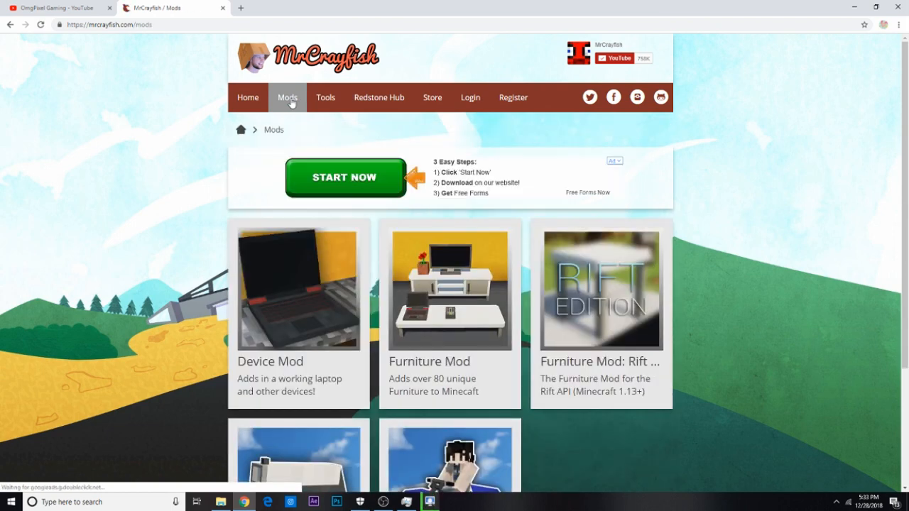
{"action": "scroll", "scroll_direction": "down", "scroll_amount": 3}
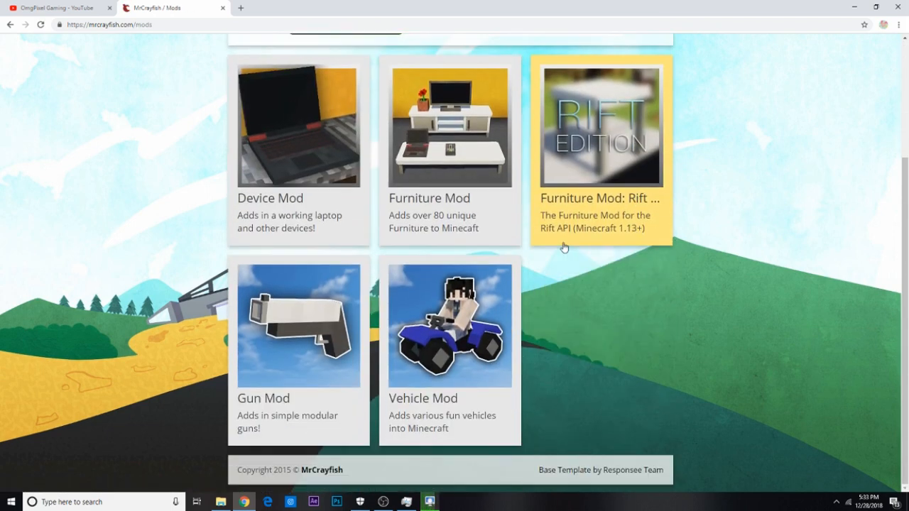
{"action": "mouse_move", "coordinate": [435, 177]}
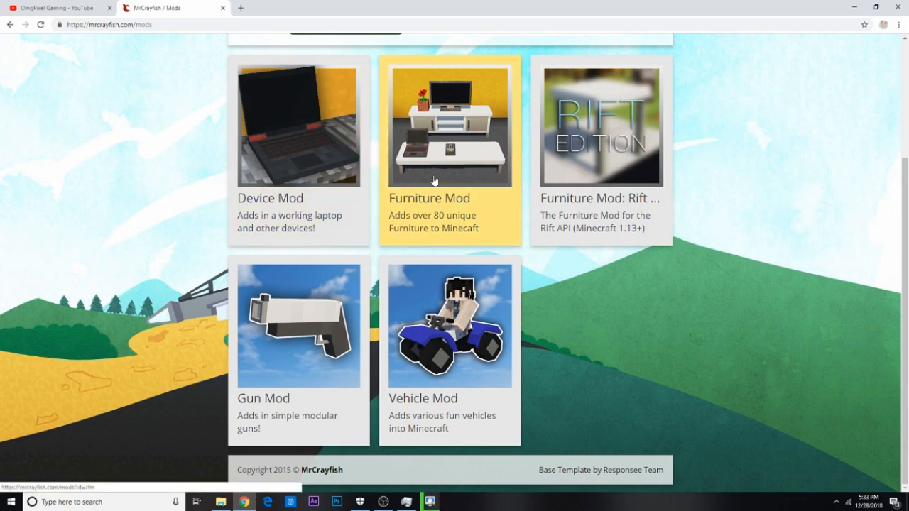
{"action": "left_click", "coordinate": [448, 126]}
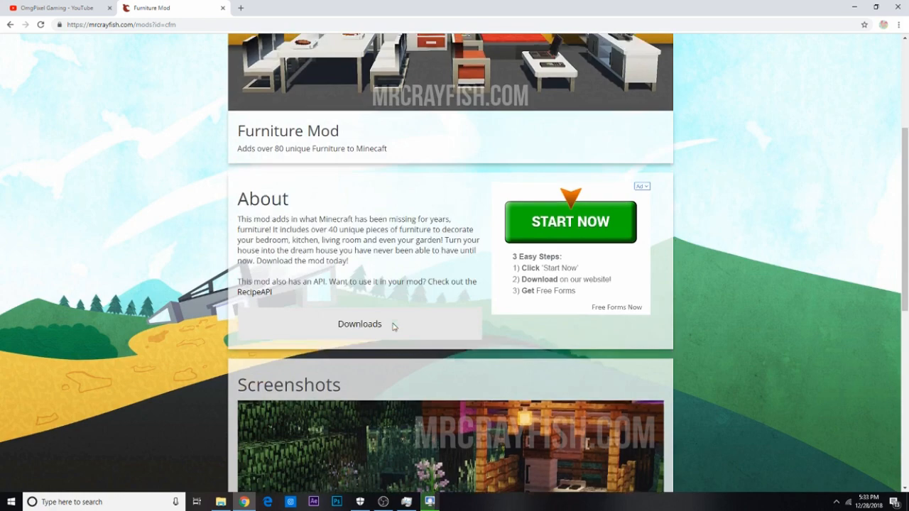
{"action": "scroll", "scroll_direction": "down", "scroll_amount": 3}
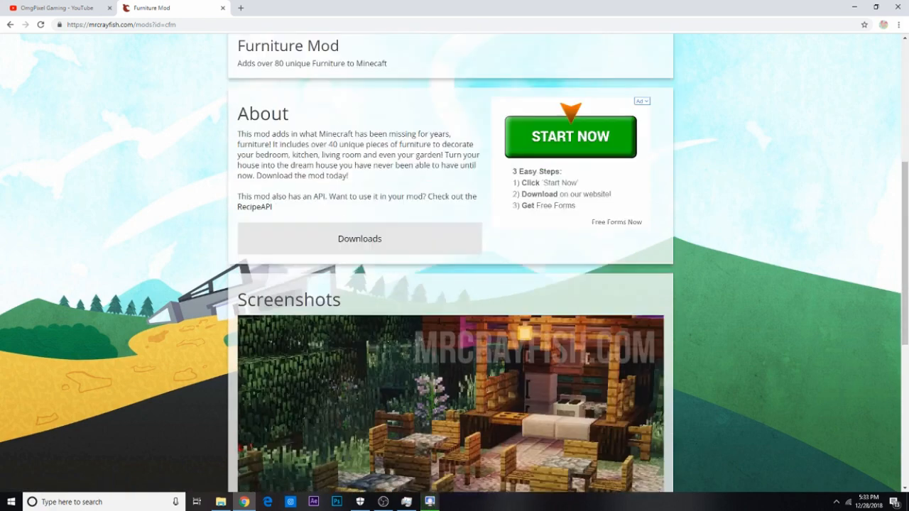
{"action": "left_click", "coordinate": [359, 239]}
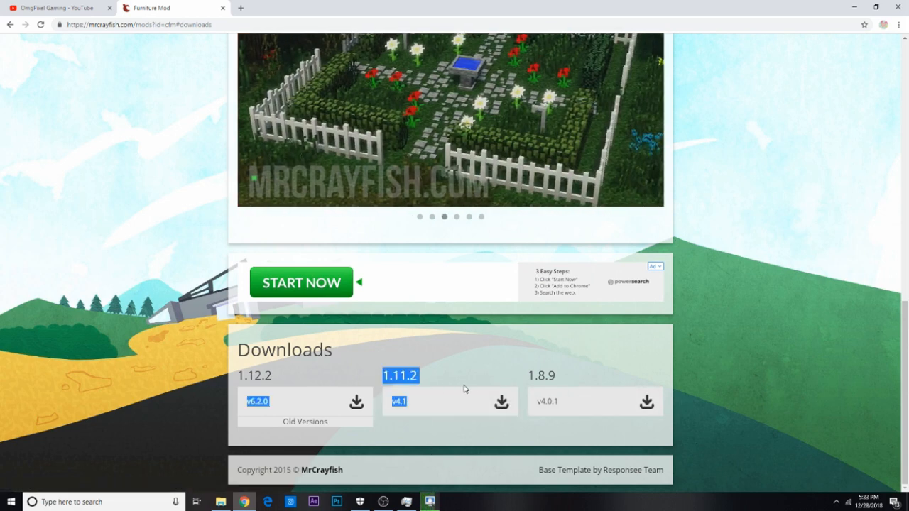
{"action": "left_click", "coordinate": [438, 377]}
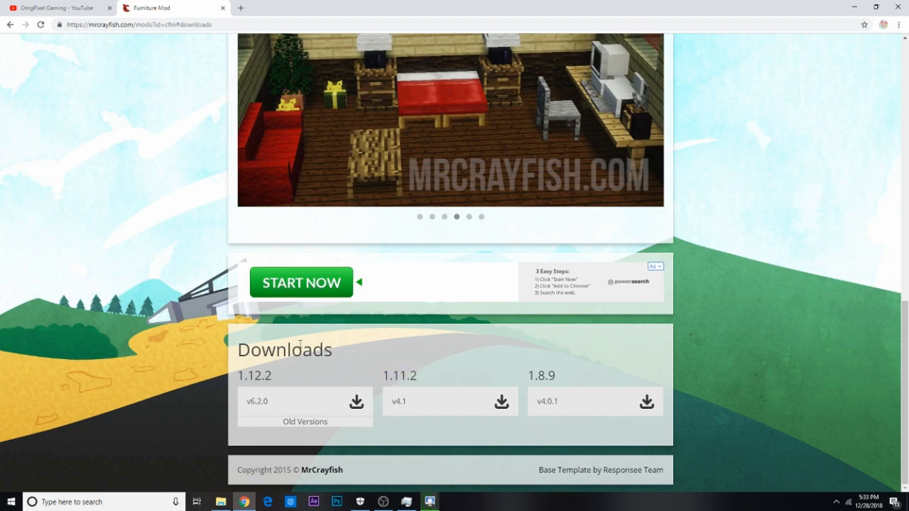
{"action": "mouse_move", "coordinate": [305, 382]}
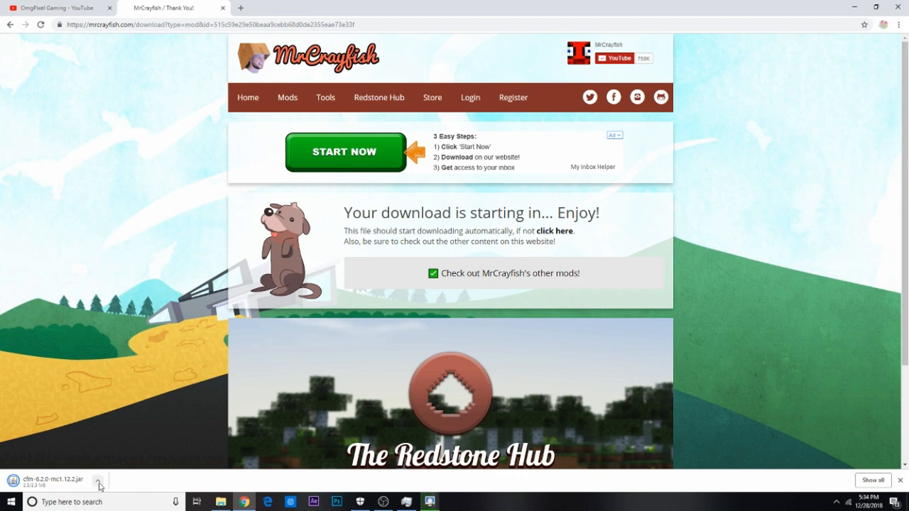
{"action": "mouse_move", "coordinate": [135, 472]}
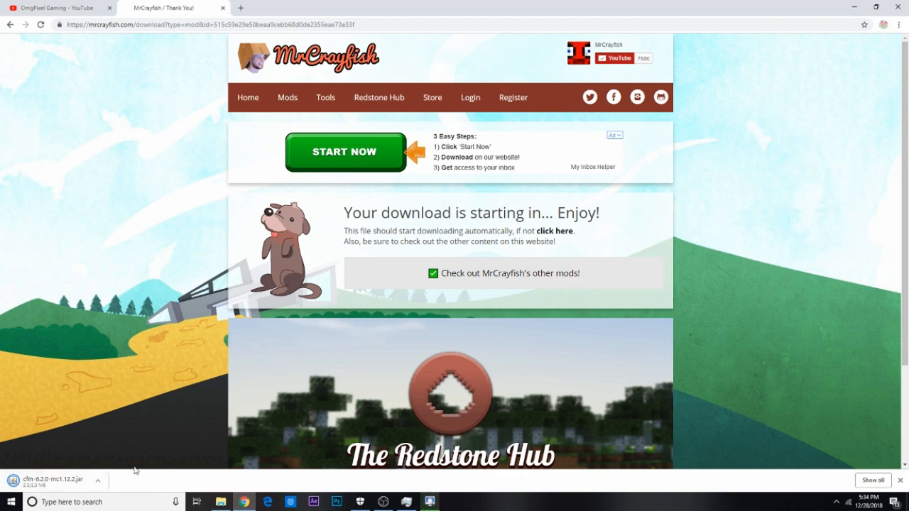
Step: Show the downloaded Furniture Mod jar in its folder, close it and start a Windows search
{"action": "left_click", "coordinate": [103, 482]}
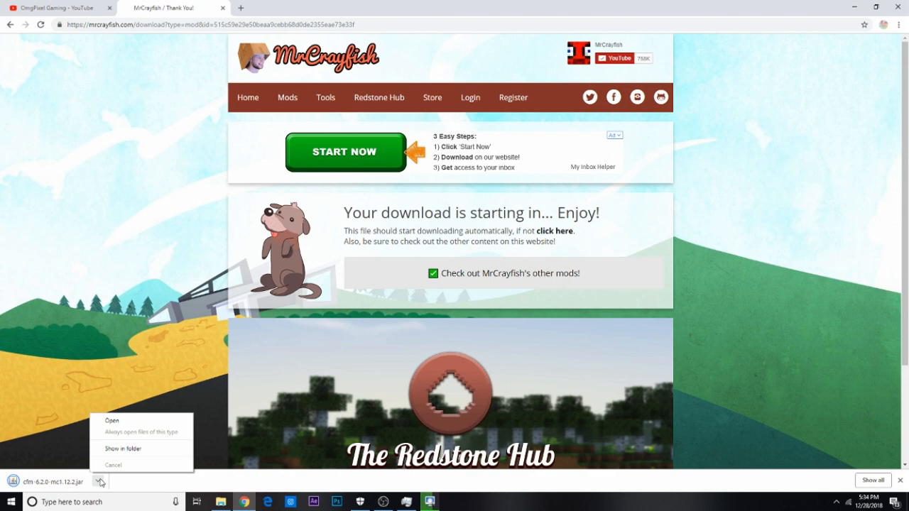
{"action": "left_click", "coordinate": [122, 448]}
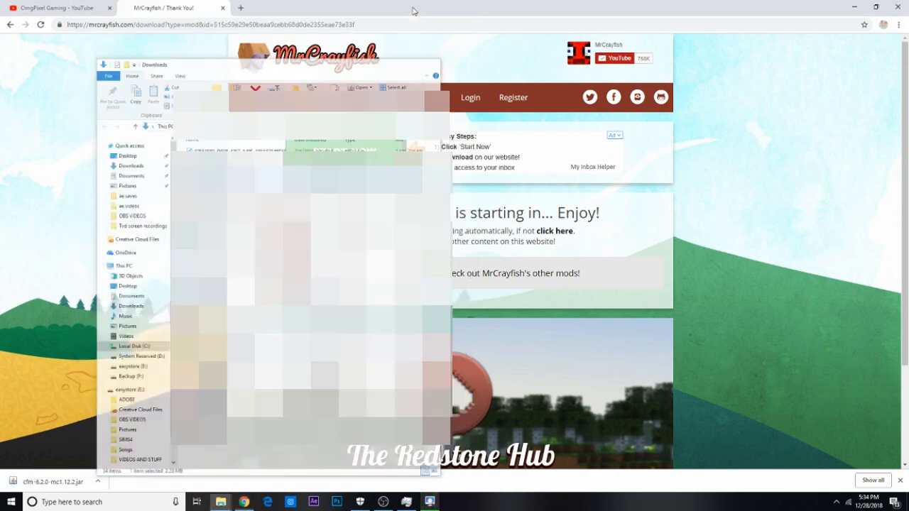
{"action": "left_click", "coordinate": [176, 503]}
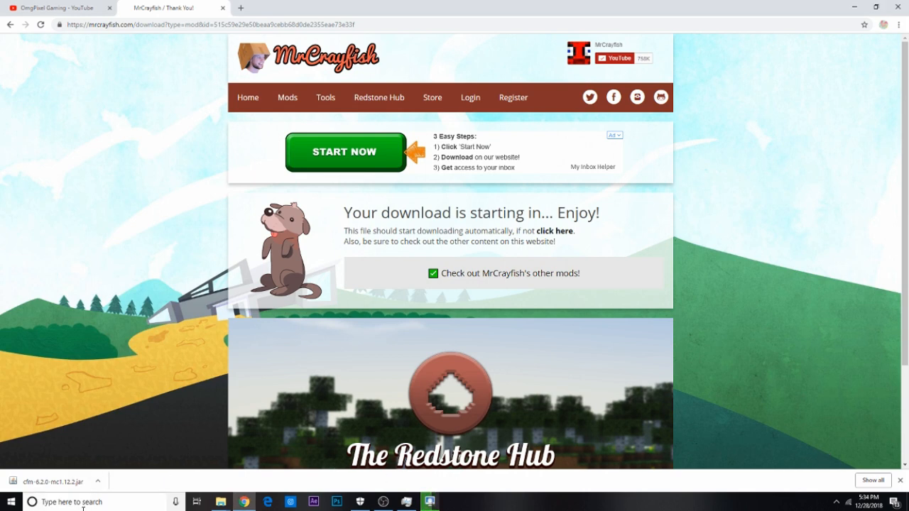
{"action": "left_click", "coordinate": [64, 503]}
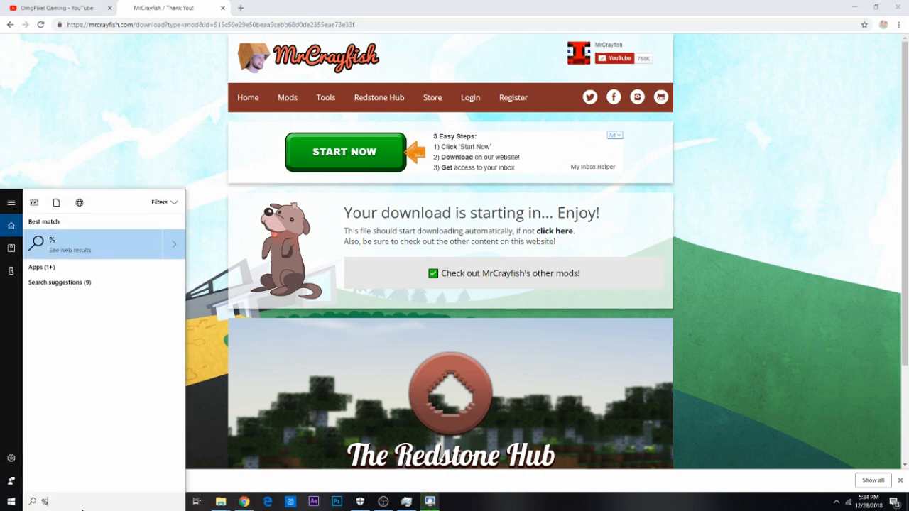
Step: Search %appdata, open the .minecraft folder and bring up options for the mods folder
{"action": "type", "text": "%appdata"}
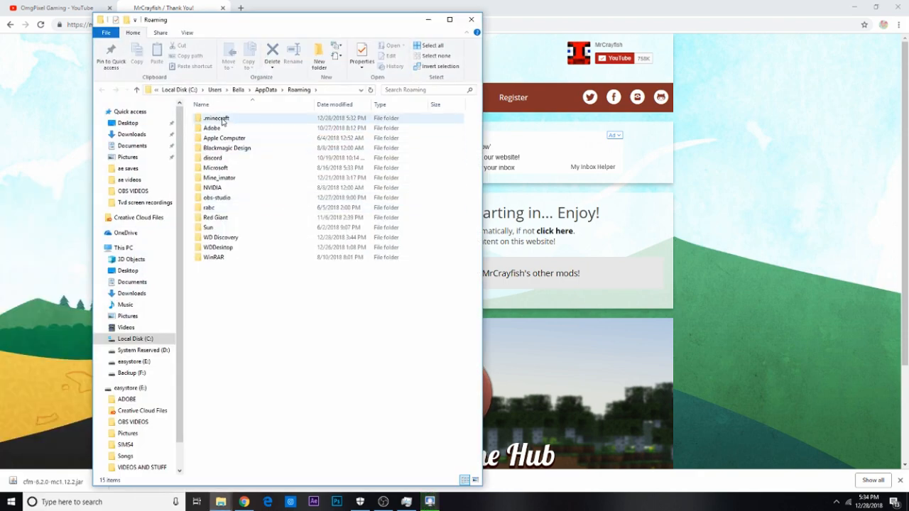
{"action": "double_click", "coordinate": [216, 118]}
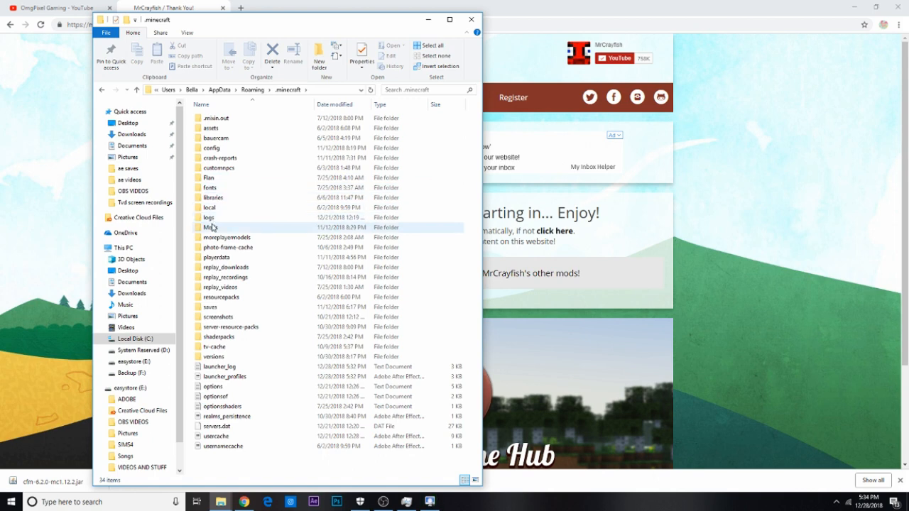
{"action": "mouse_move", "coordinate": [210, 228]}
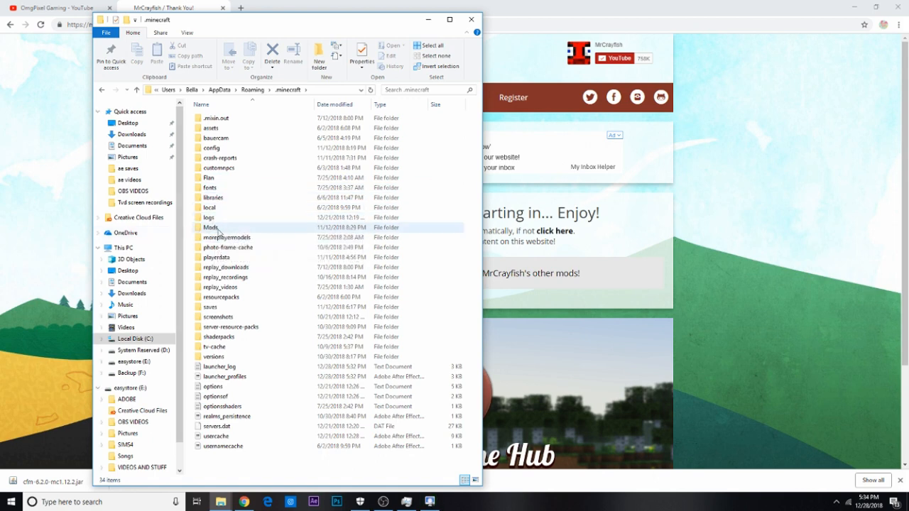
{"action": "right_click", "coordinate": [242, 227]}
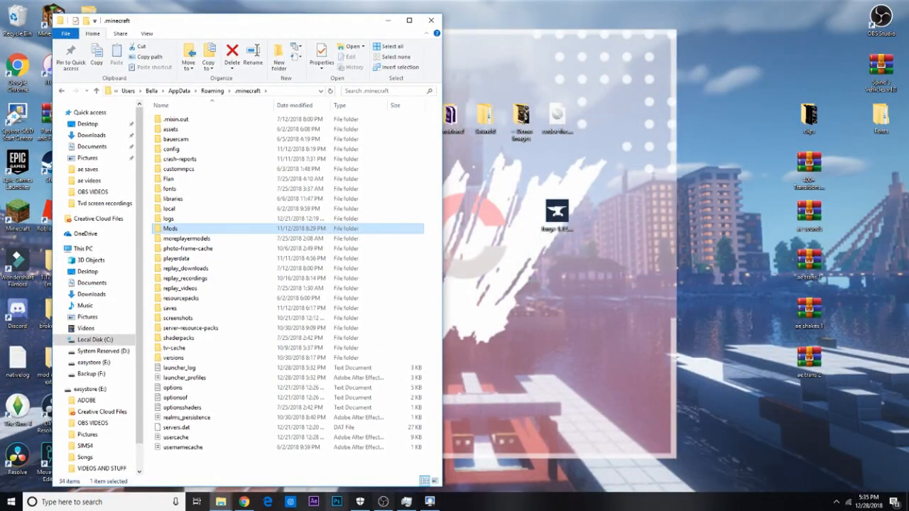
{"action": "mouse_move", "coordinate": [222, 503]}
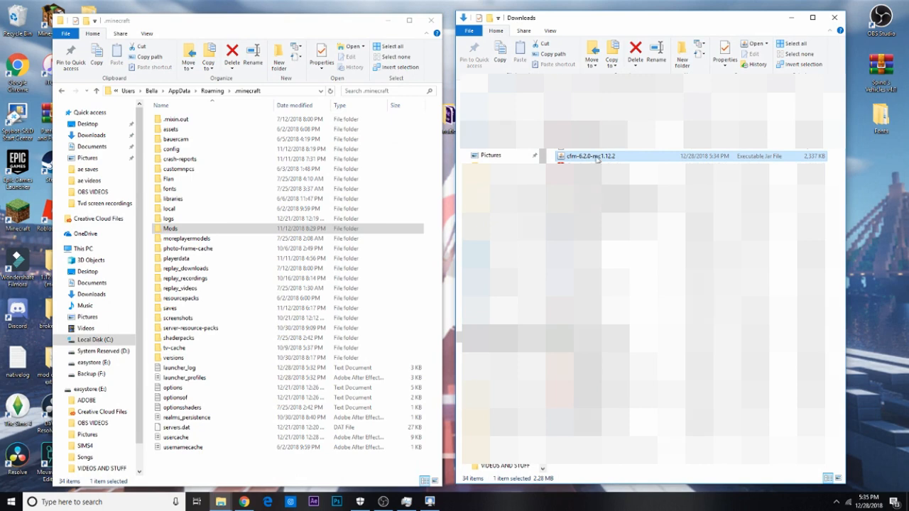
Step: Move the downloaded Furniture Mod 1.12.2 jar into .minecraft/Mods and delete the older cfm jar
{"action": "left_click_drag", "start_coordinate": [597, 156], "coordinate": [213, 227]}
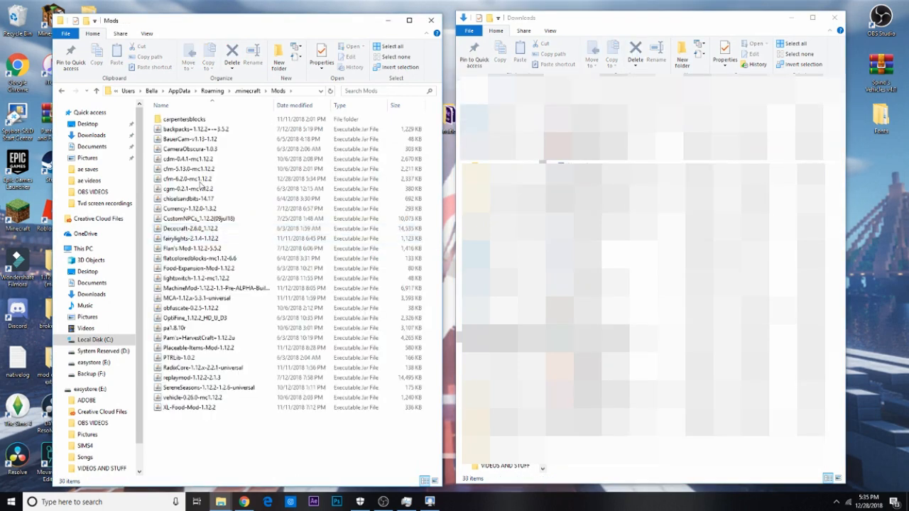
{"action": "left_click", "coordinate": [199, 338]}
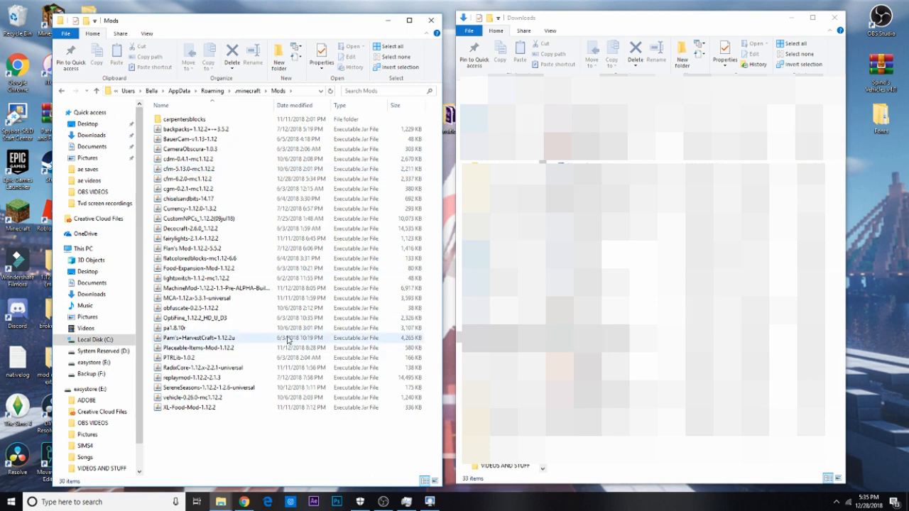
{"action": "left_click", "coordinate": [213, 179]}
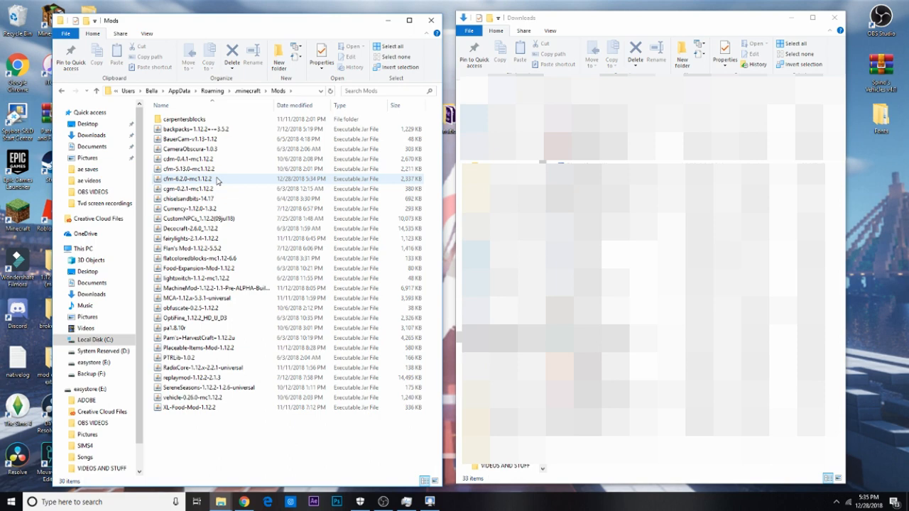
{"action": "mouse_move", "coordinate": [213, 173]}
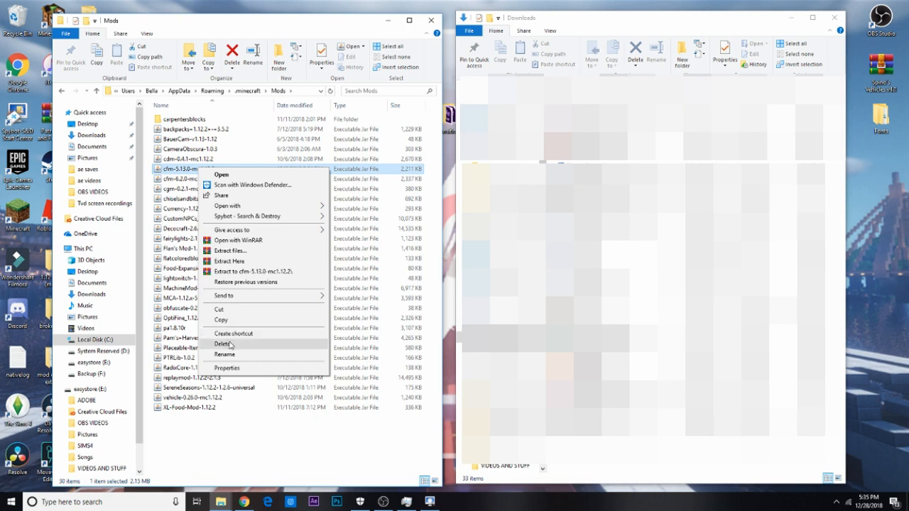
{"action": "left_click", "coordinate": [223, 344]}
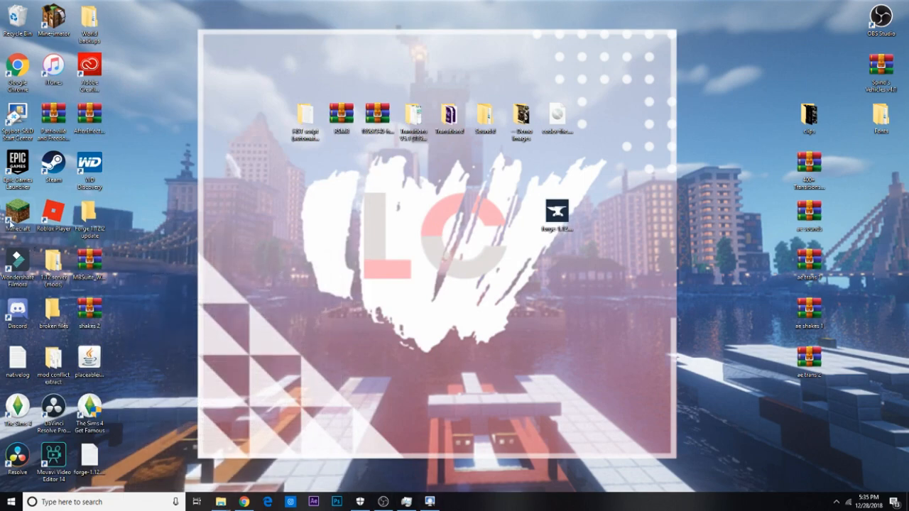
{"action": "mouse_move", "coordinate": [426, 503]}
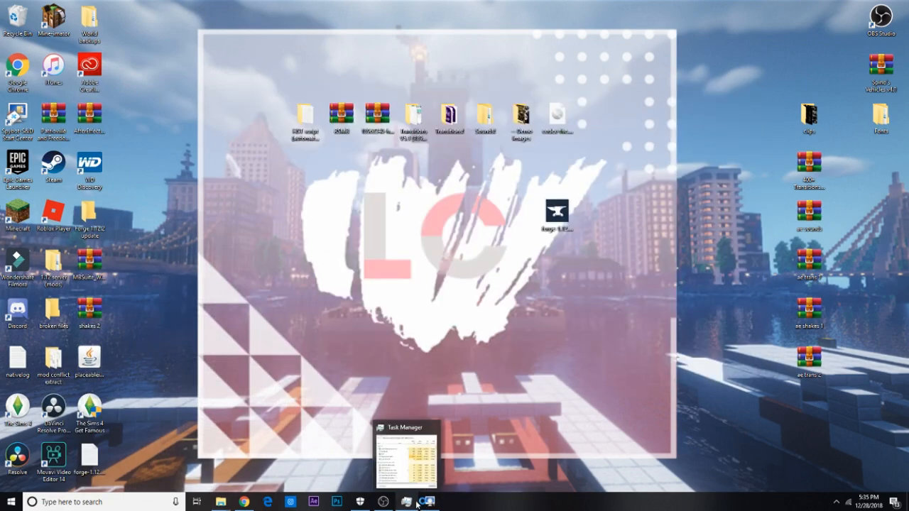
Step: Start the Forge-modded Minecraft from the taskbar and let it load to the title screen
{"action": "left_click", "coordinate": [383, 503]}
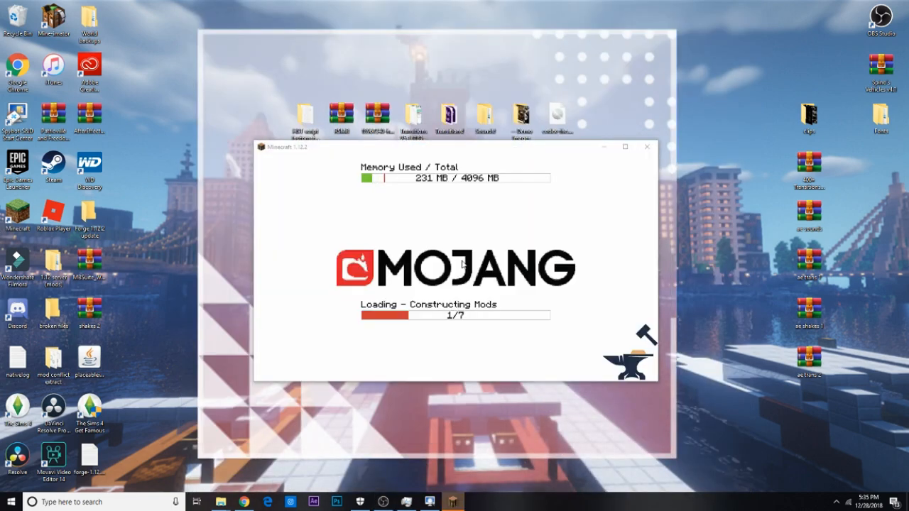
{"action": "mouse_move", "coordinate": [602, 351]}
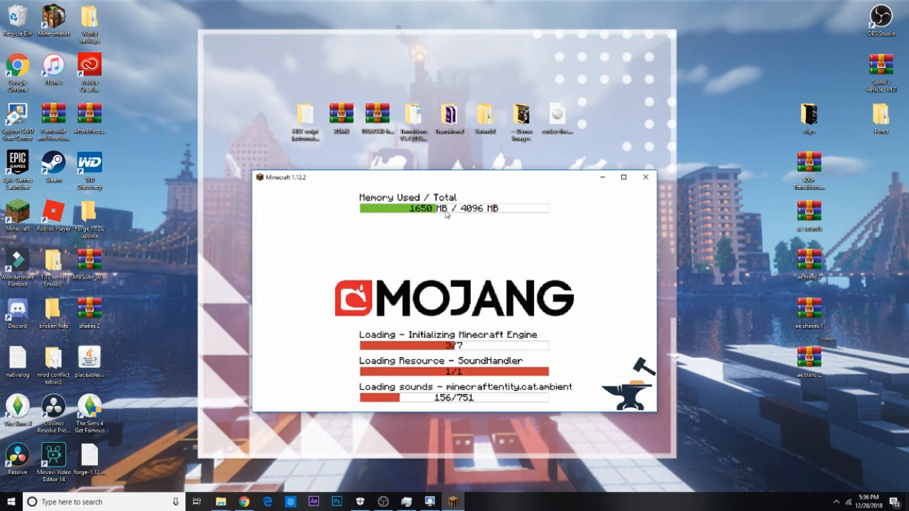
{"action": "mouse_move", "coordinate": [477, 219]}
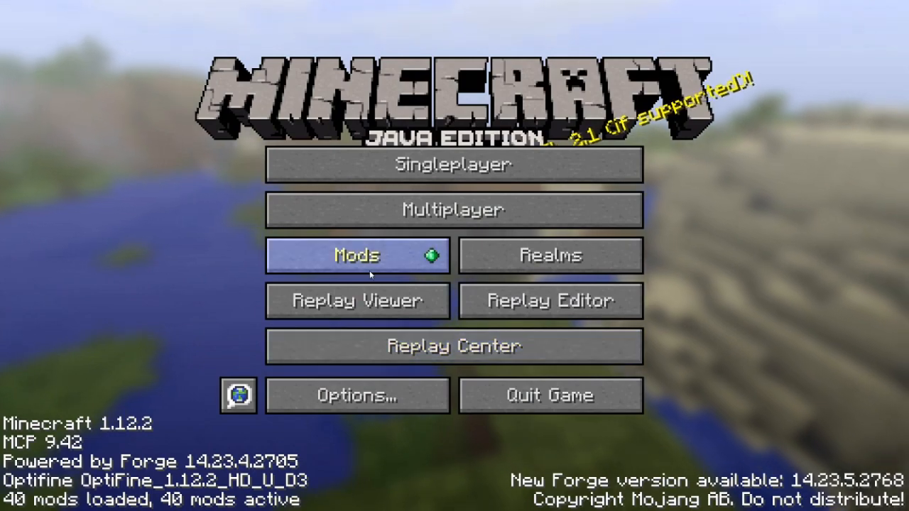
Step: Check the installed mods list, create and enter a new world named 'Mod', and bring up the creative inventory
{"action": "left_click", "coordinate": [358, 256]}
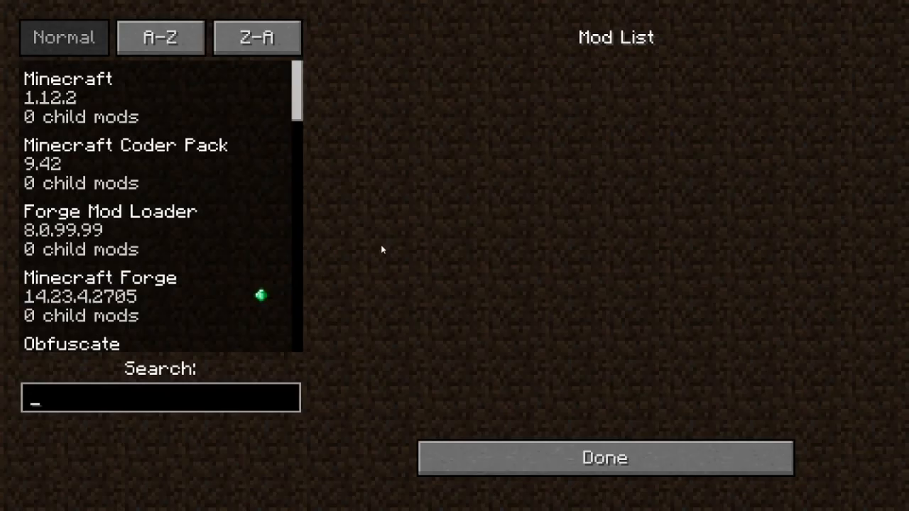
{"action": "scroll", "scroll_direction": "down", "scroll_amount": 3}
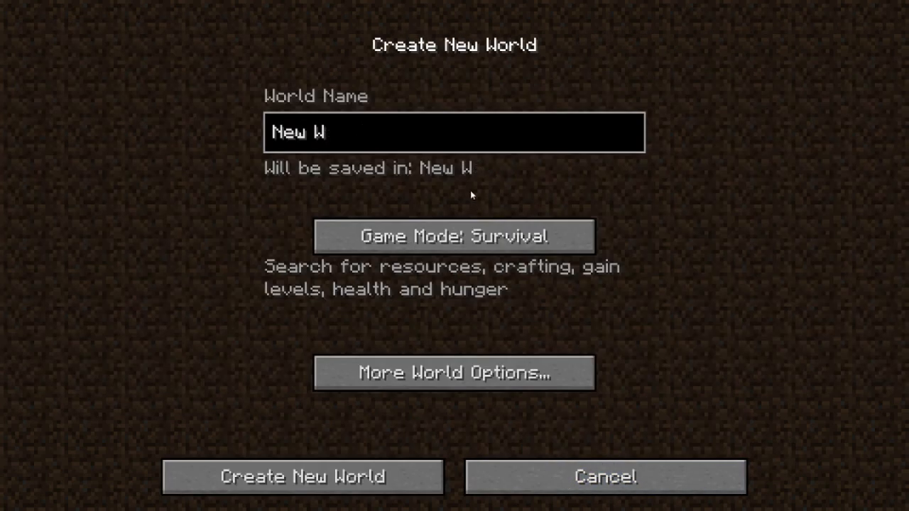
{"action": "type", "text": "Mod"}
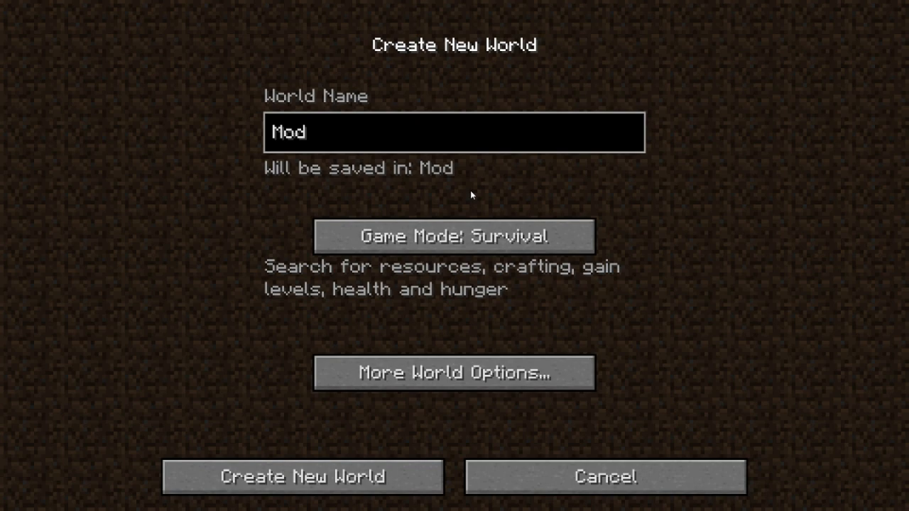
{"action": "left_click", "coordinate": [455, 236]}
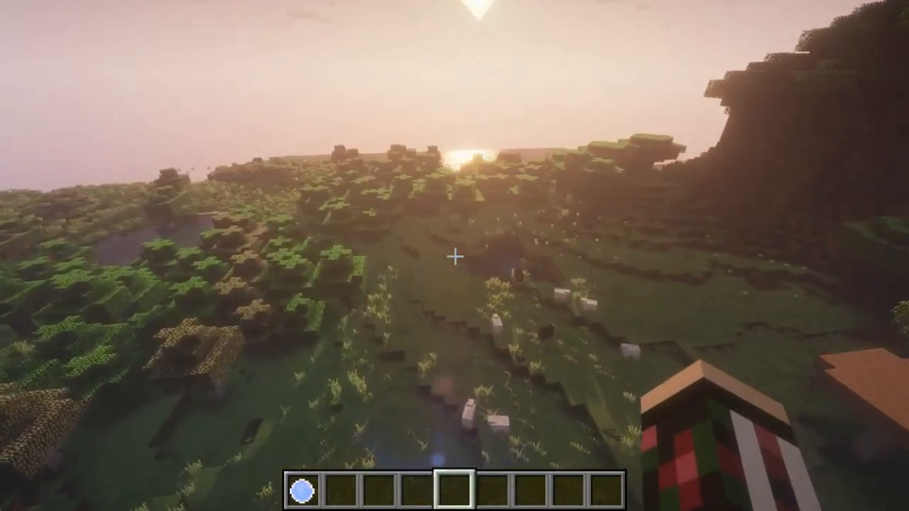
{"action": "mouse_move", "coordinate": [454, 255]}
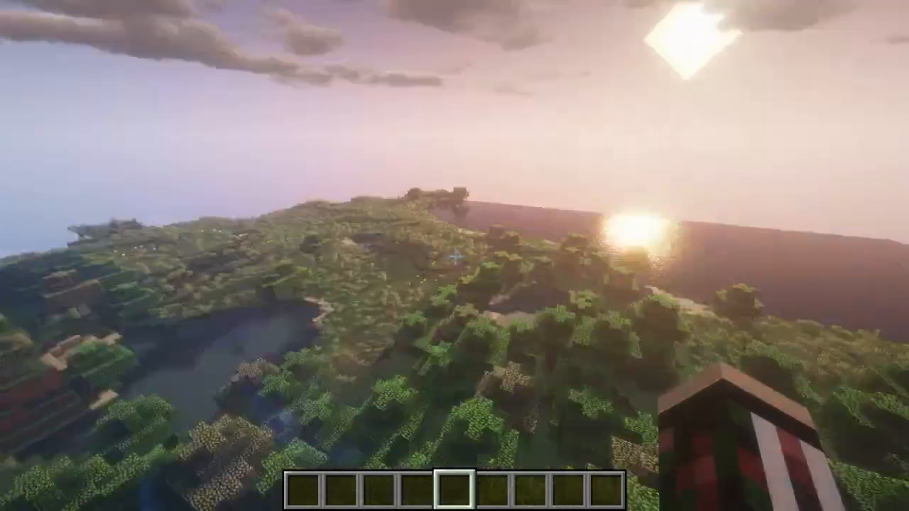
{"action": "mouse_move", "coordinate": [454, 256]}
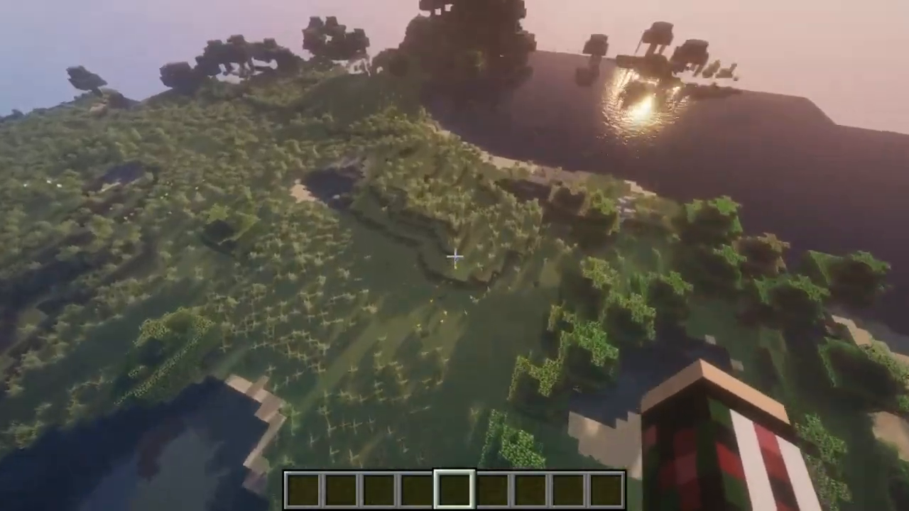
{"action": "mouse_move", "coordinate": [454, 256]}
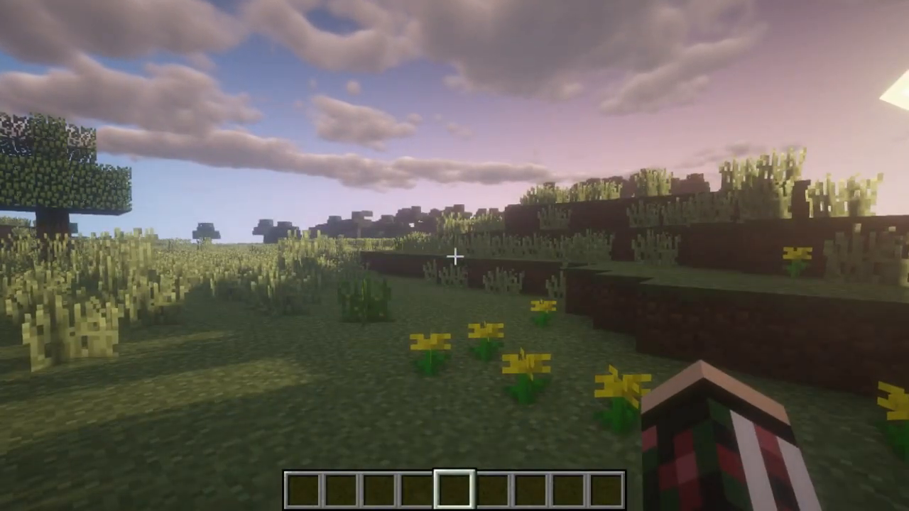
{"action": "key", "text": "e"}
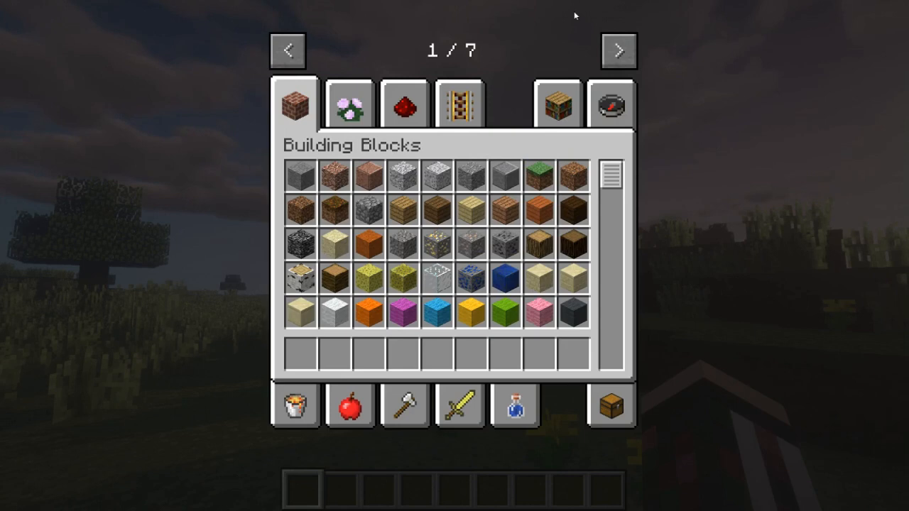
{"action": "mouse_move", "coordinate": [457, 68]}
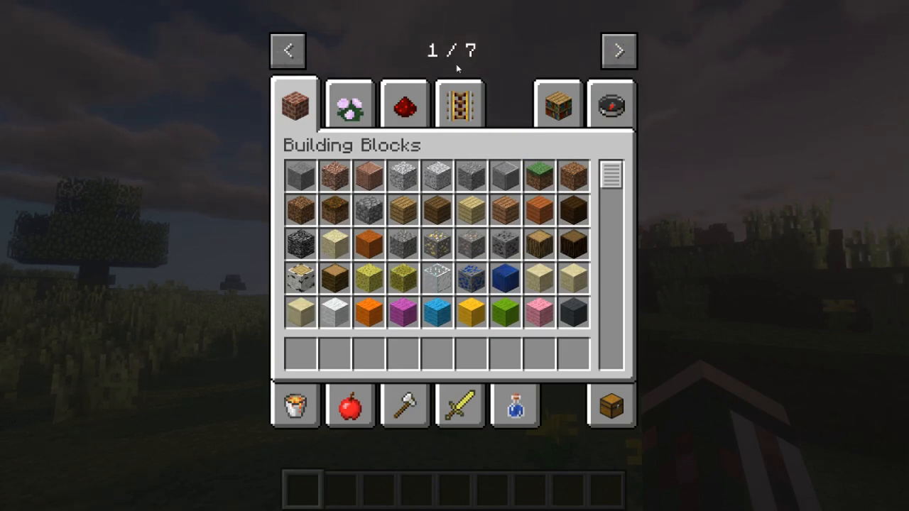
Step: Go to category page 2/7, select MrCrayfish's Furniture Mod, and browse its furniture items
{"action": "left_click", "coordinate": [616, 51]}
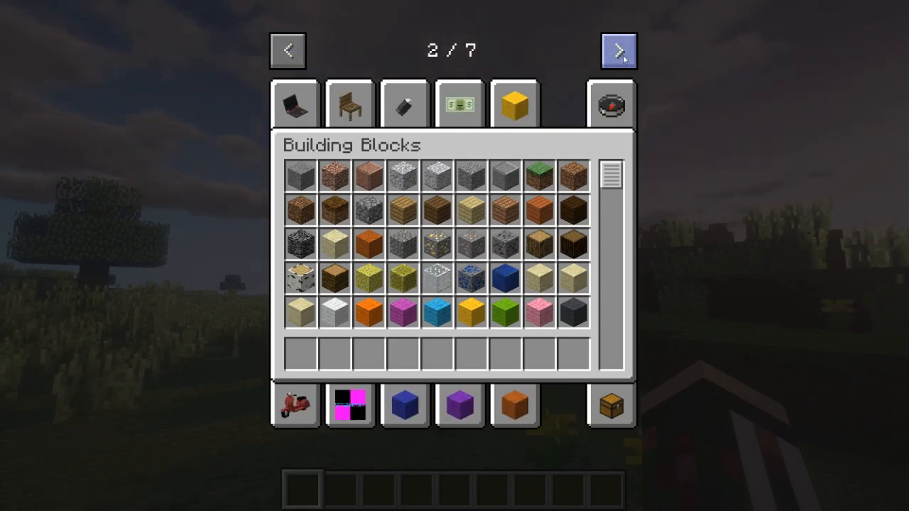
{"action": "mouse_move", "coordinate": [348, 105]}
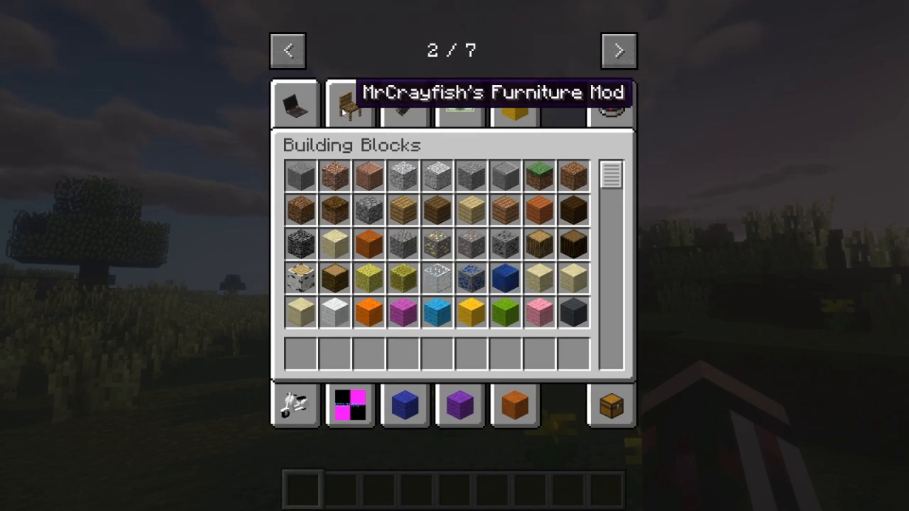
{"action": "left_click", "coordinate": [348, 105]}
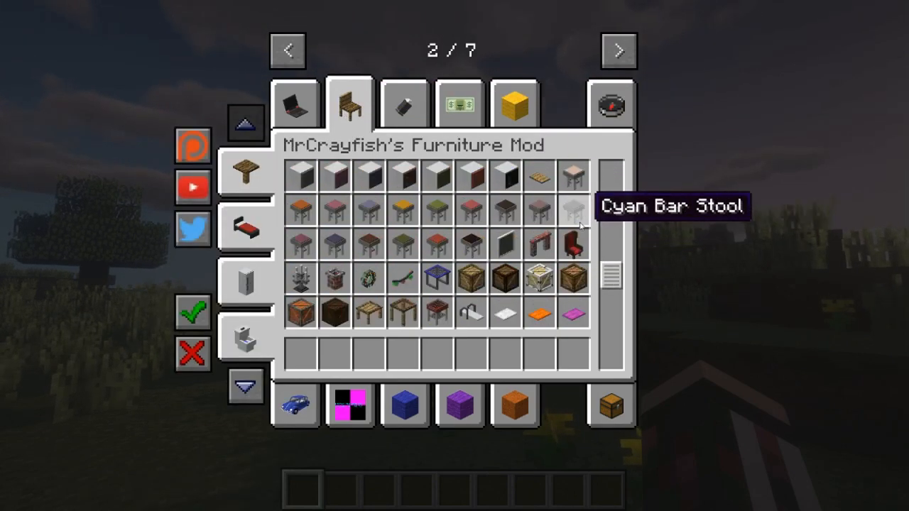
{"action": "scroll", "scroll_direction": "down", "scroll_amount": 3}
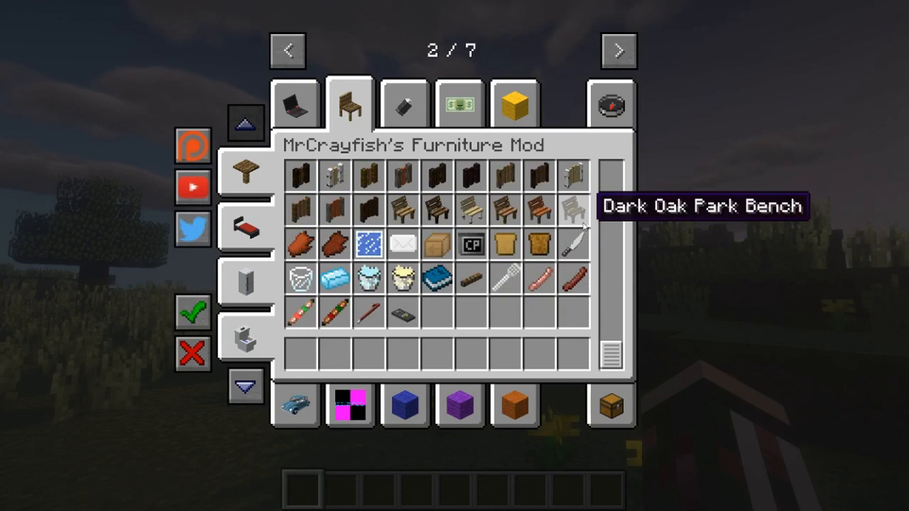
{"action": "scroll", "scroll_direction": "down", "scroll_amount": 3}
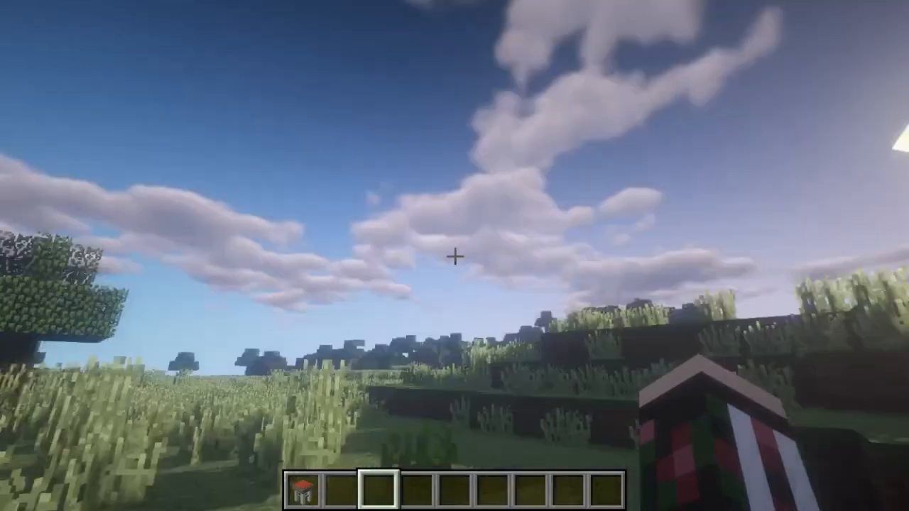
{"action": "mouse_move", "coordinate": [455, 256]}
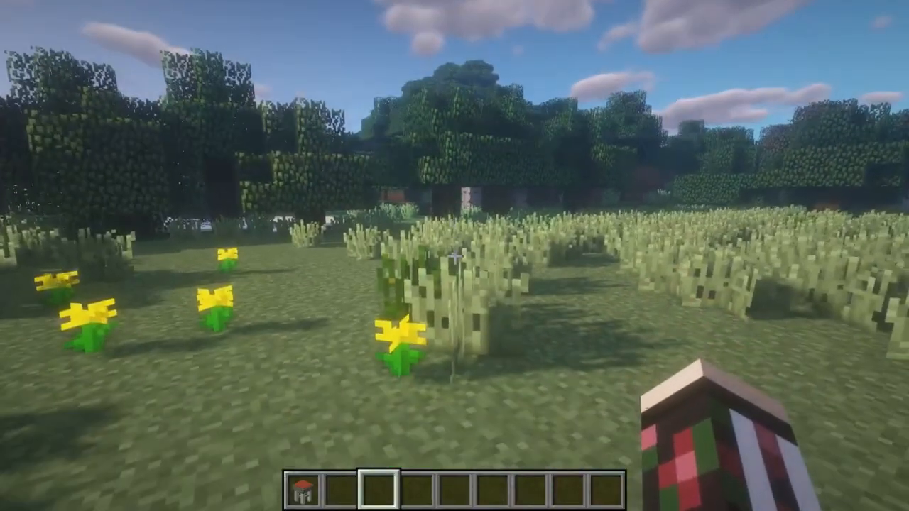